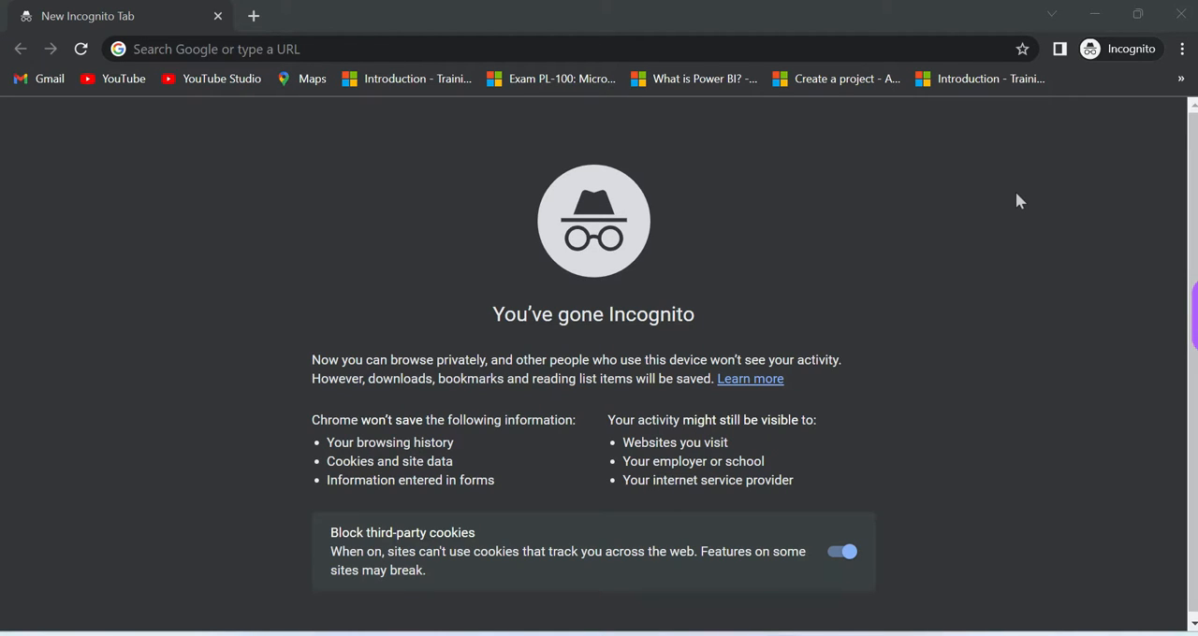
pyautogui.moveTo(420, 79)
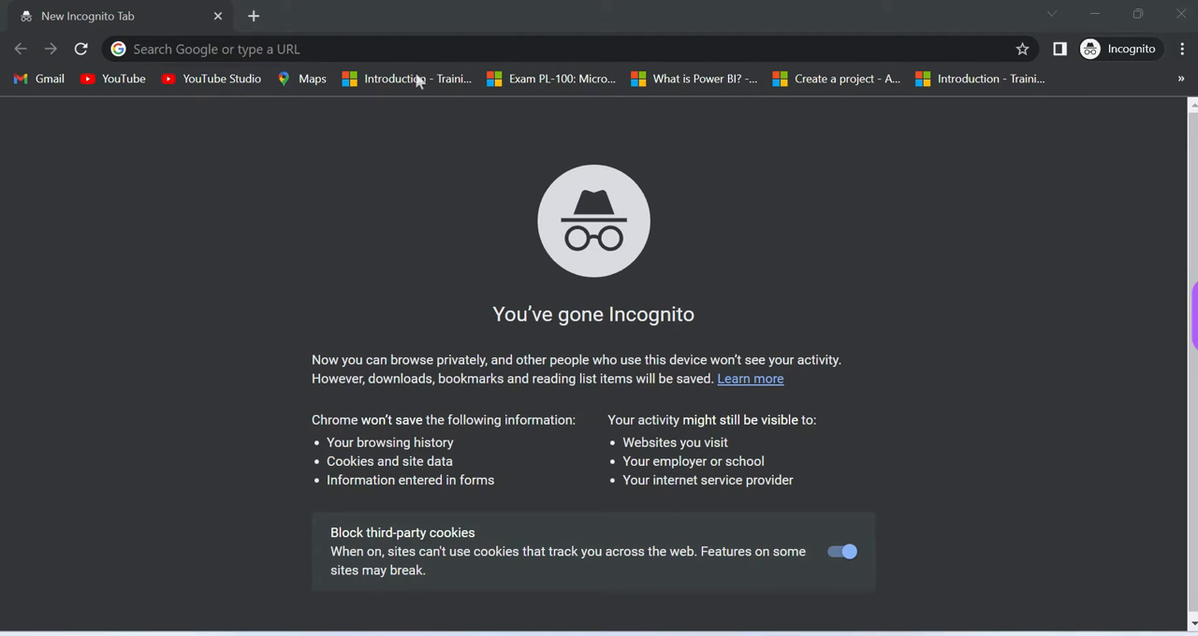
pyautogui.moveTo(702, 187)
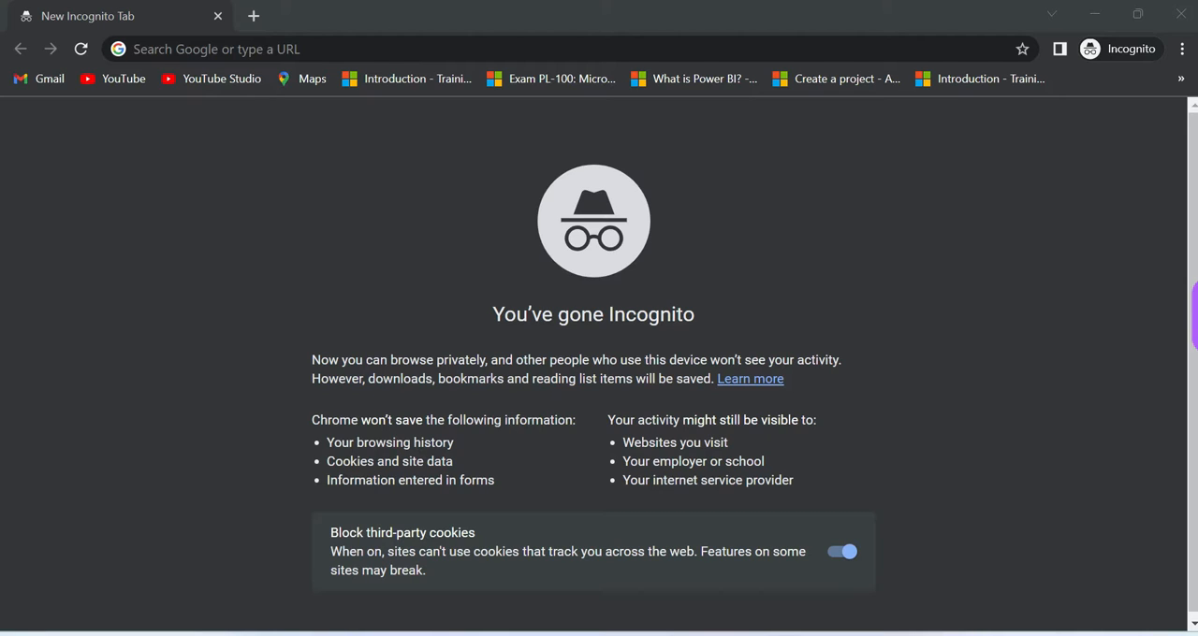
pyautogui.moveTo(692, 349)
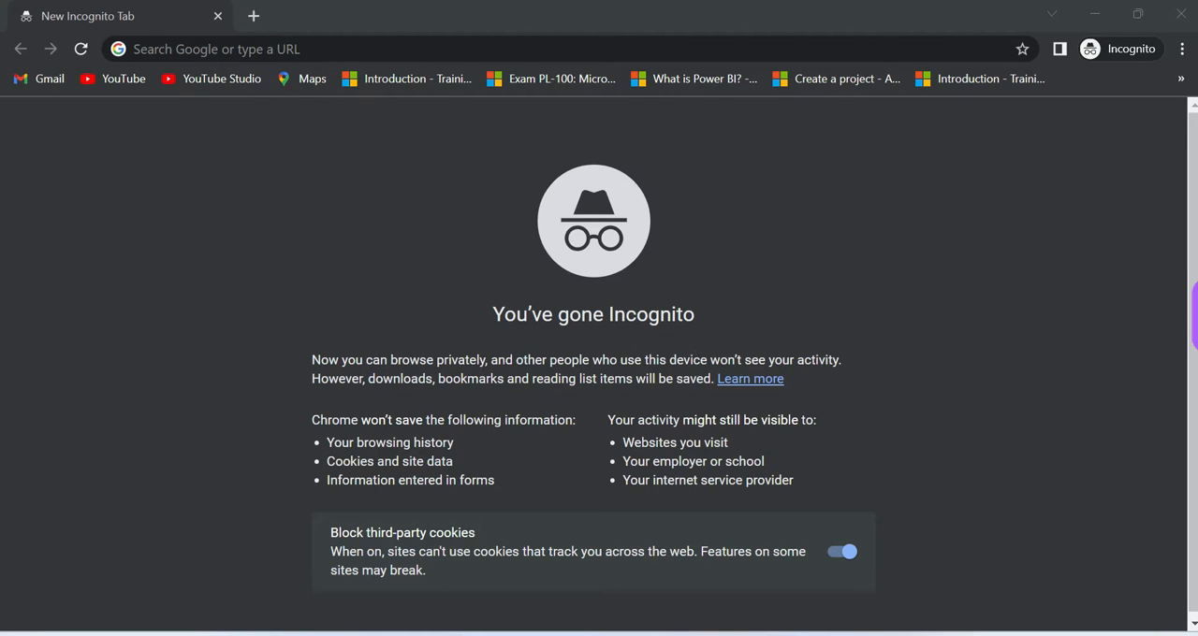
pyautogui.moveTo(871, 176)
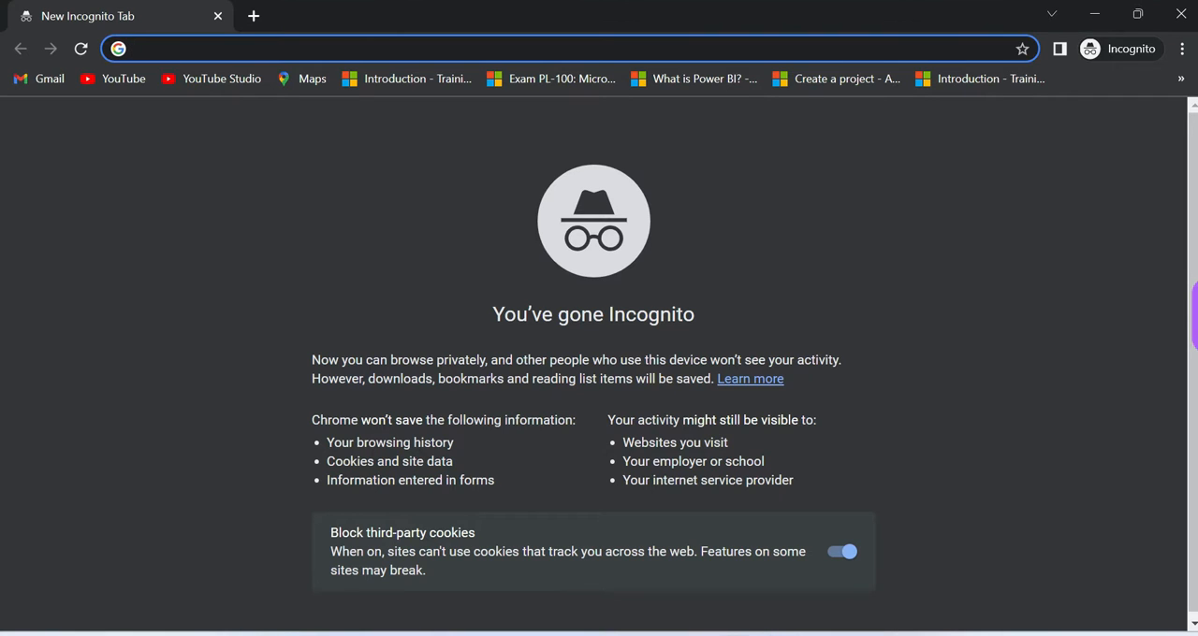
# Go to portal.azure.com and begin entering the sign-in account on the Microsoft sign-in page.
pyautogui.write('portal.azure.com%2Fsignin%2Findex%2F&respo...')
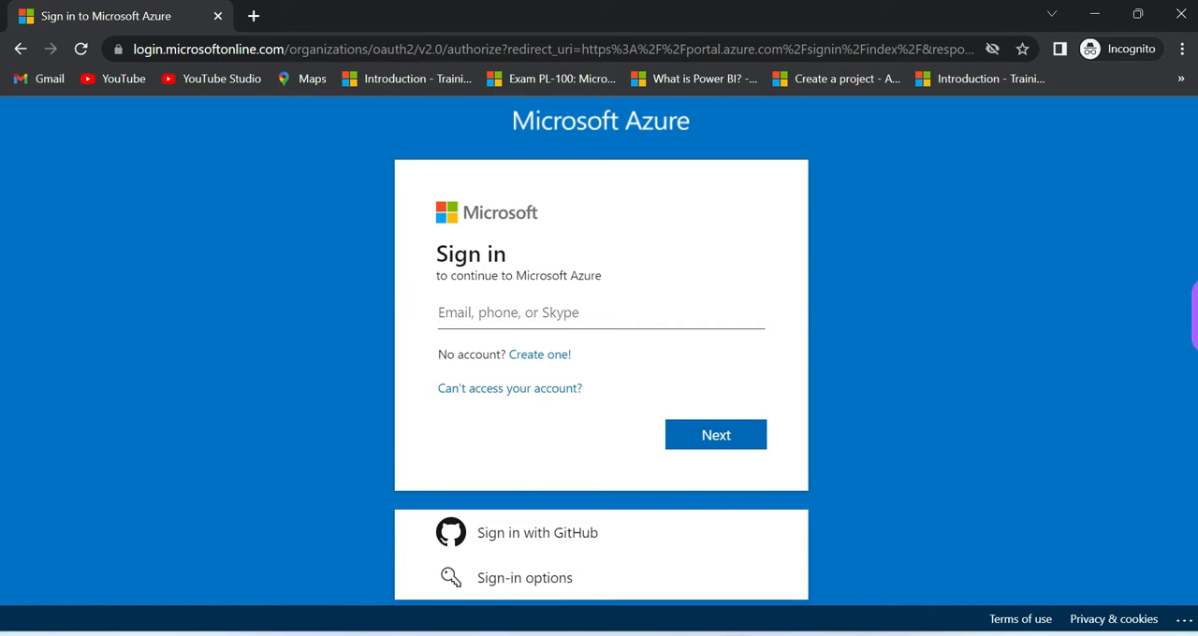
pyautogui.click(599, 313)
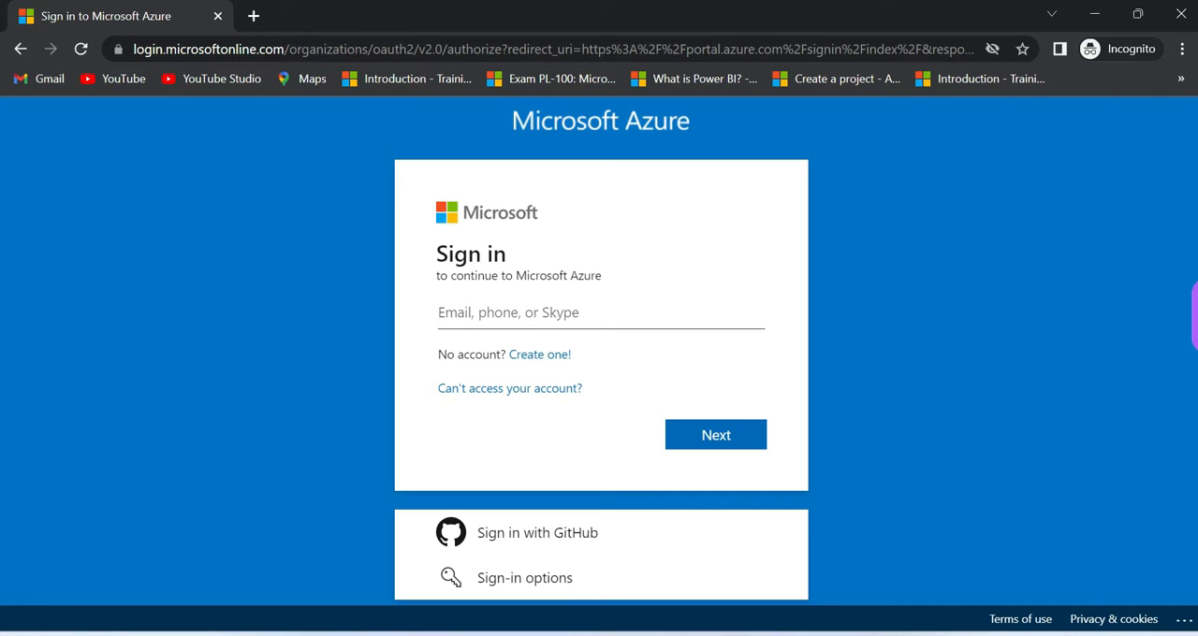
pyautogui.click(599, 313)
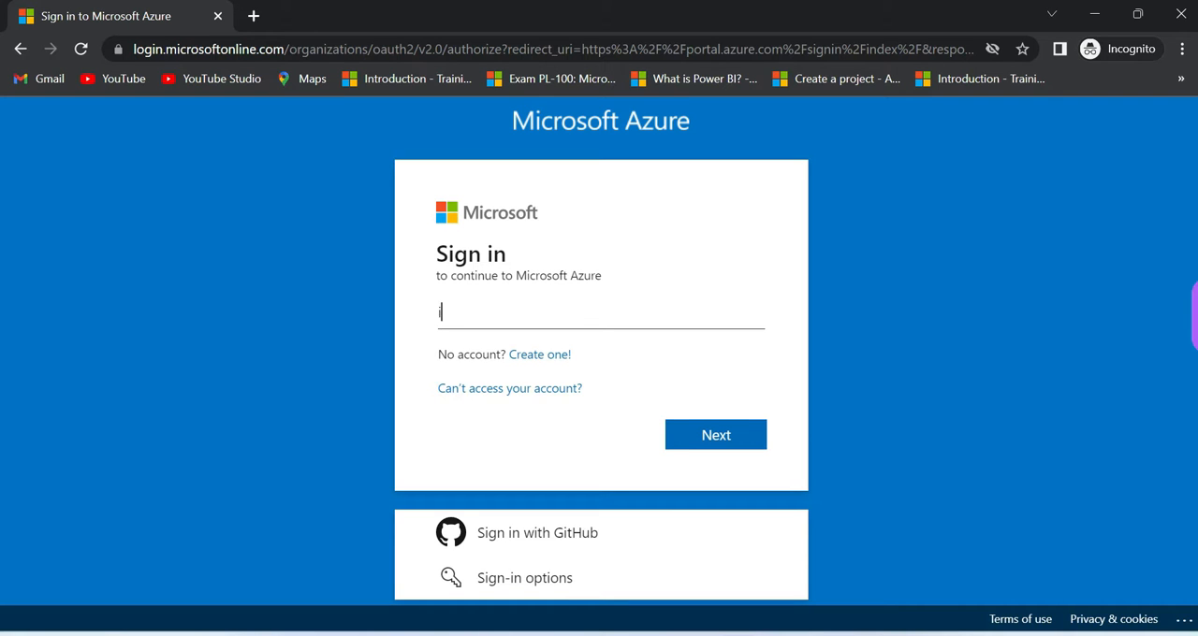
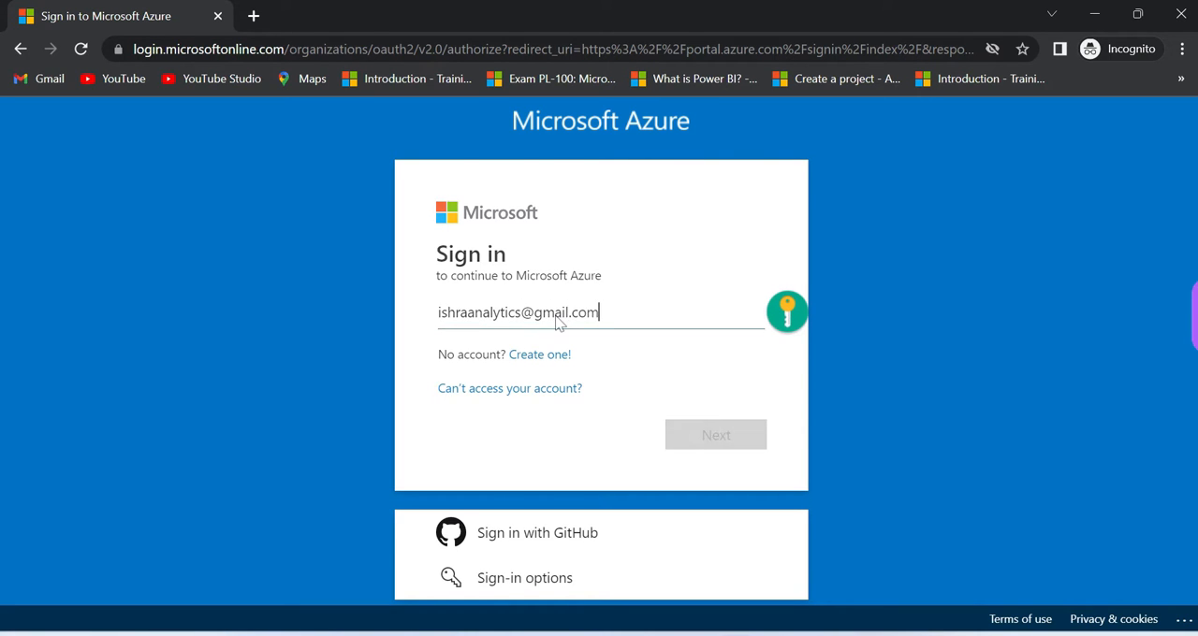
pyautogui.click(715, 434)
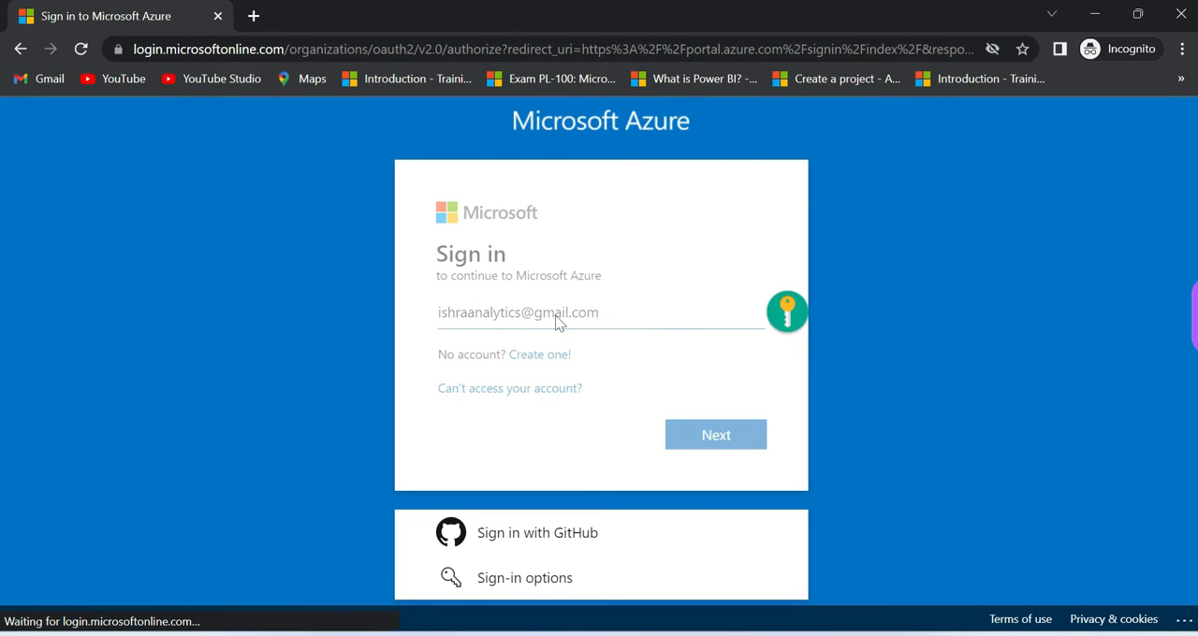
pyautogui.click(715, 434)
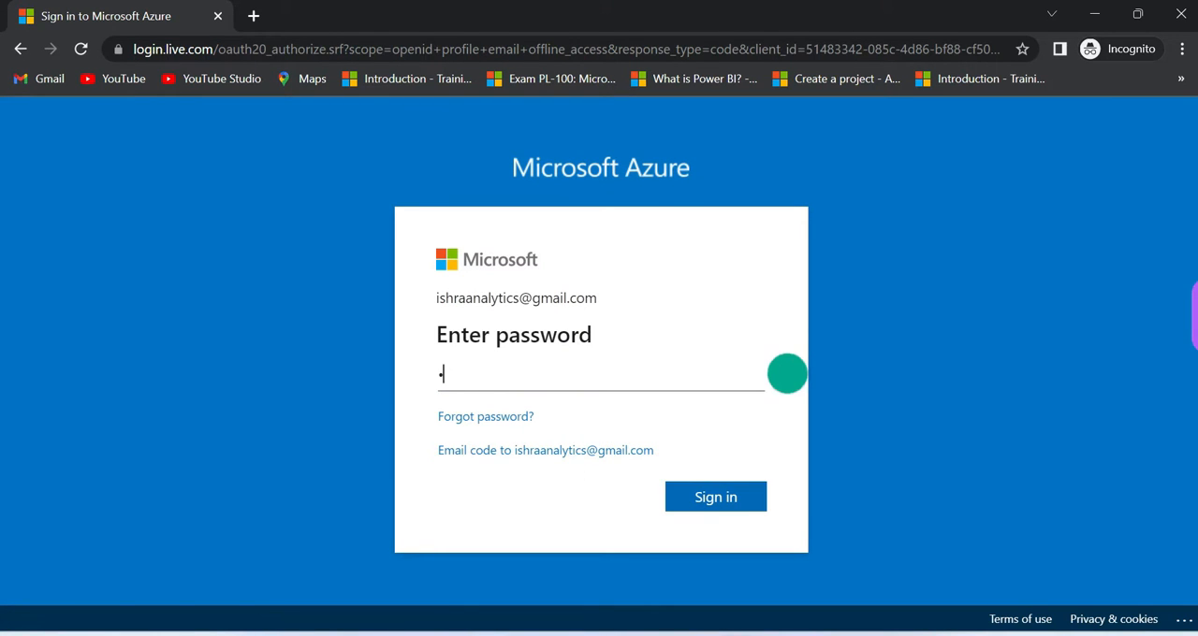
pyautogui.write('password')
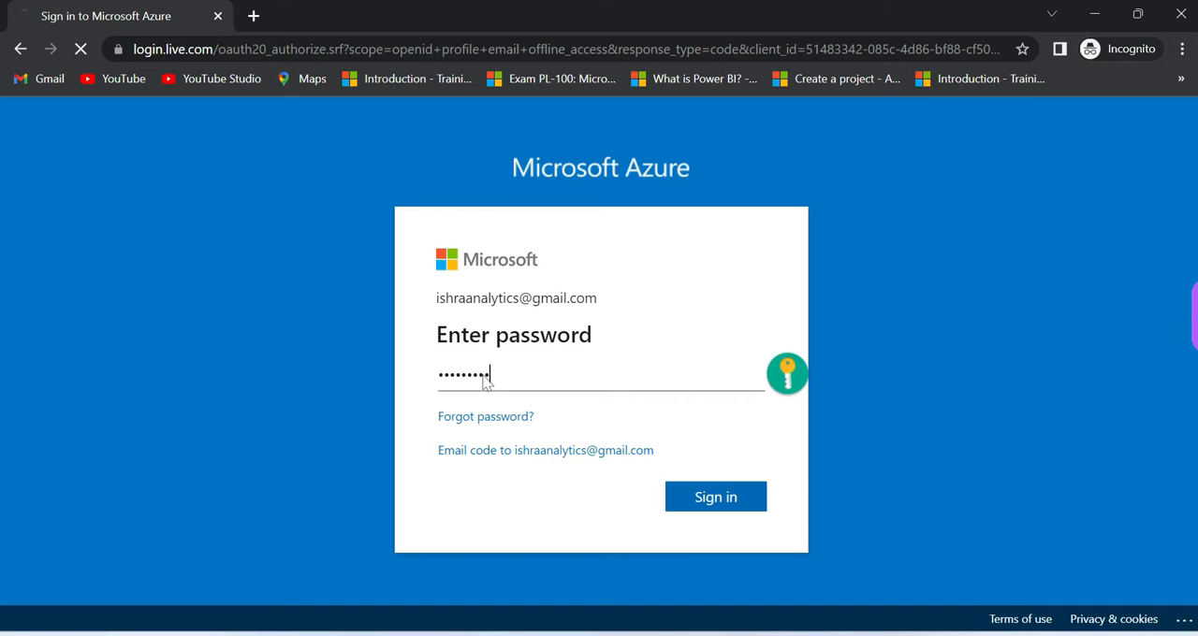
pyautogui.click(715, 498)
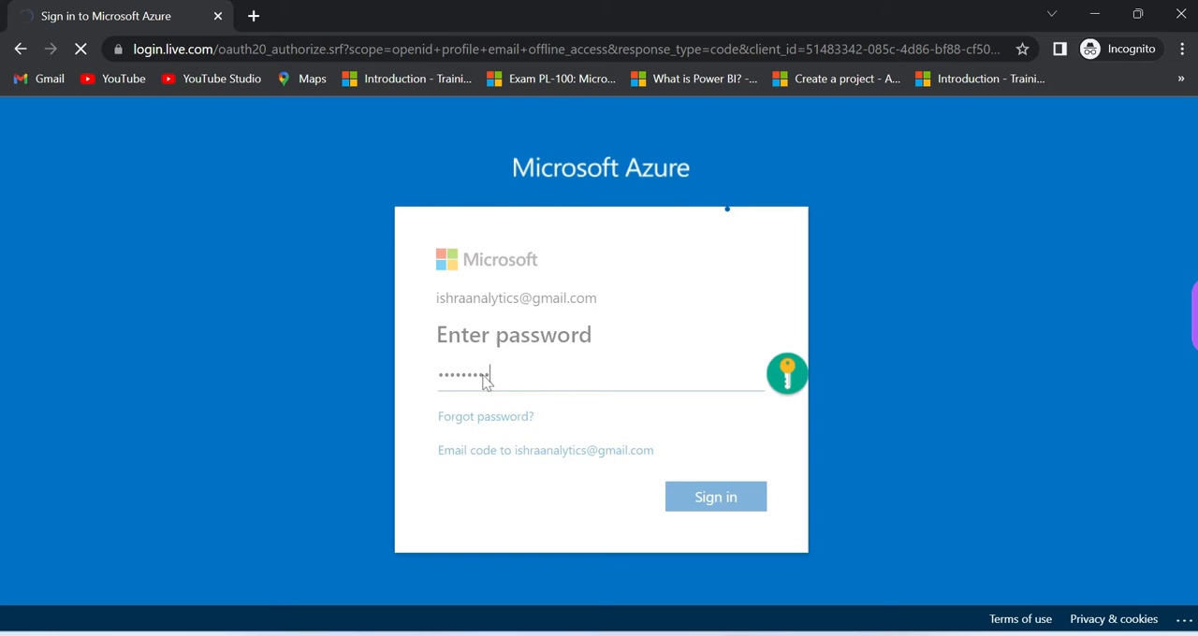
pyautogui.click(715, 496)
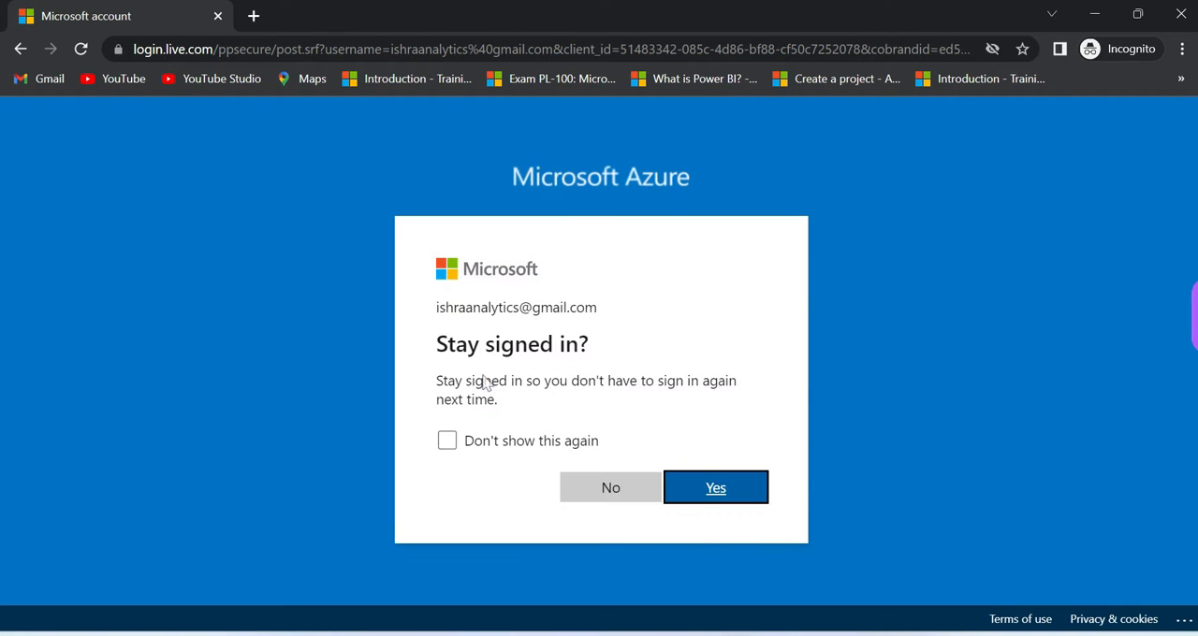
# Choose Yes to stay signed in and land on the portal home page.
pyautogui.click(714, 486)
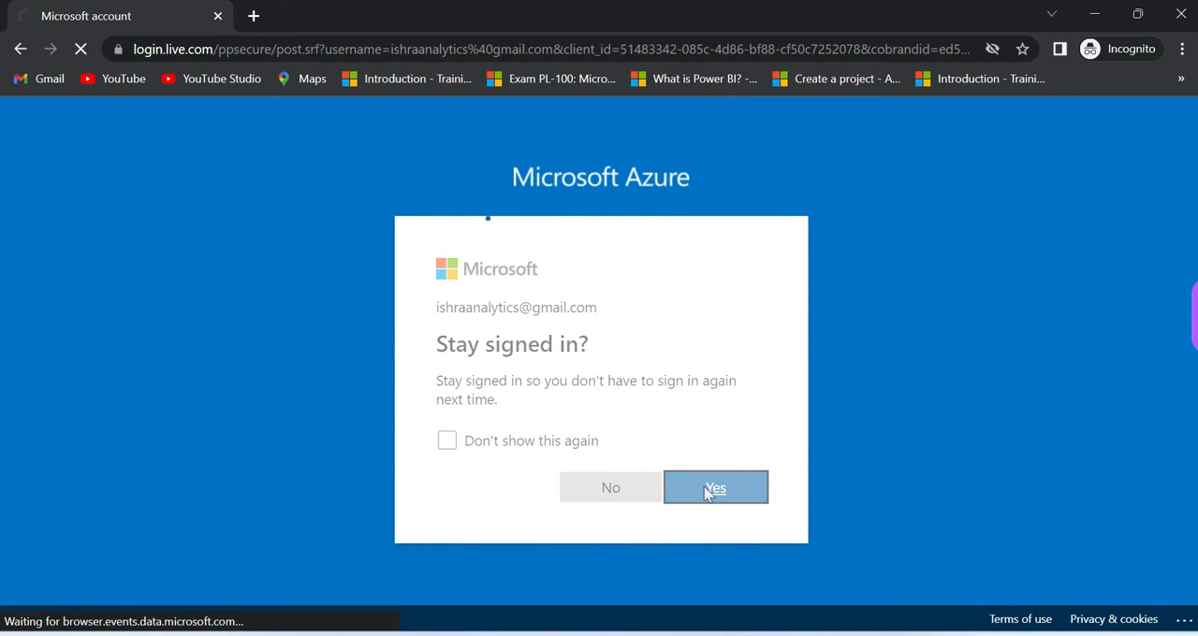
pyautogui.click(715, 486)
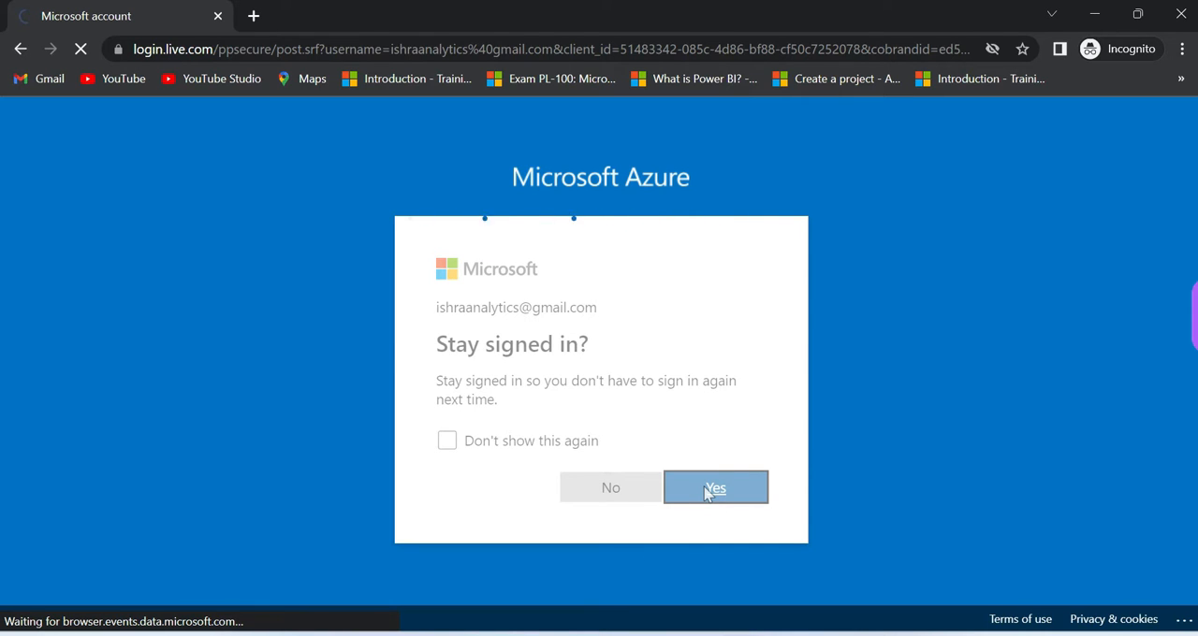
pyautogui.click(715, 487)
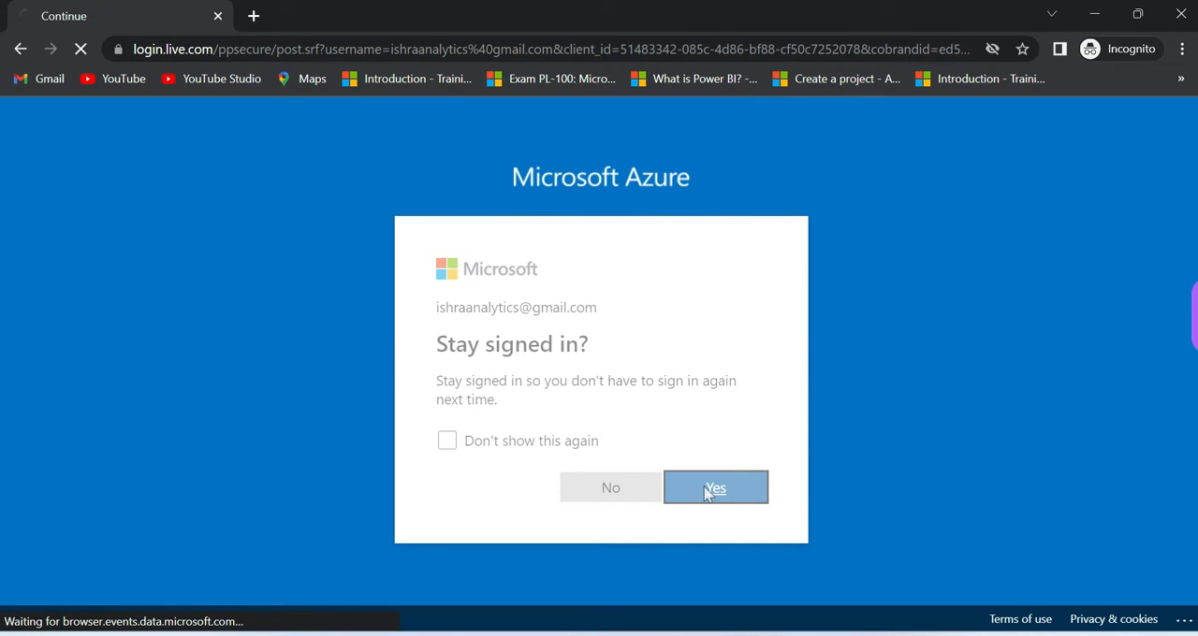
pyautogui.click(715, 486)
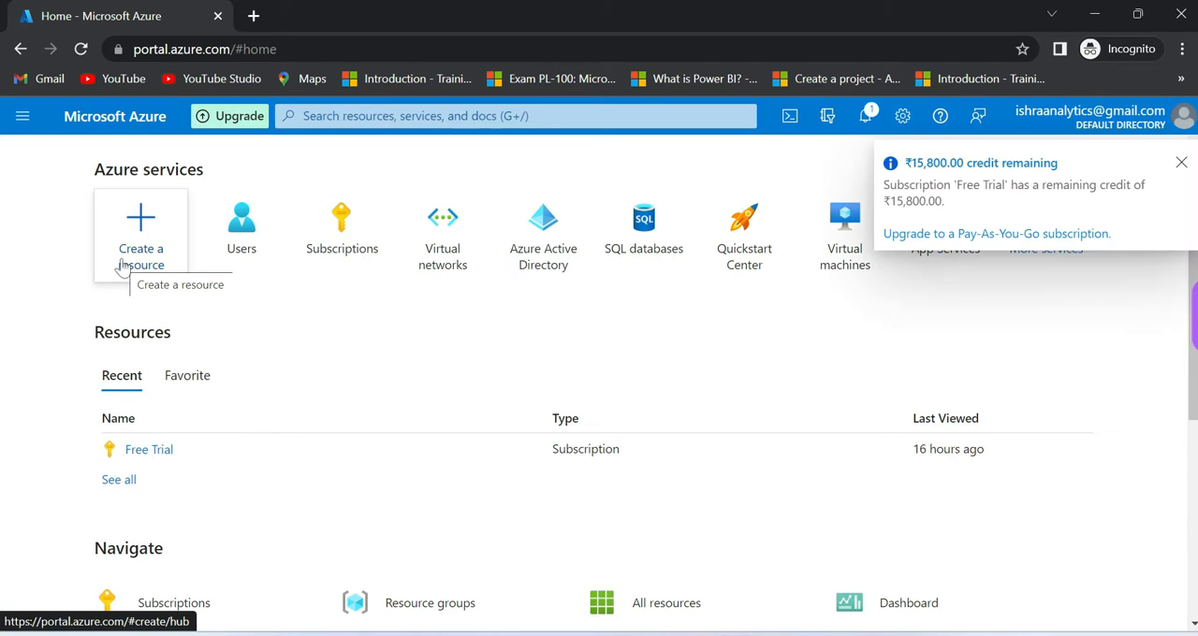
pyautogui.moveTo(964, 199)
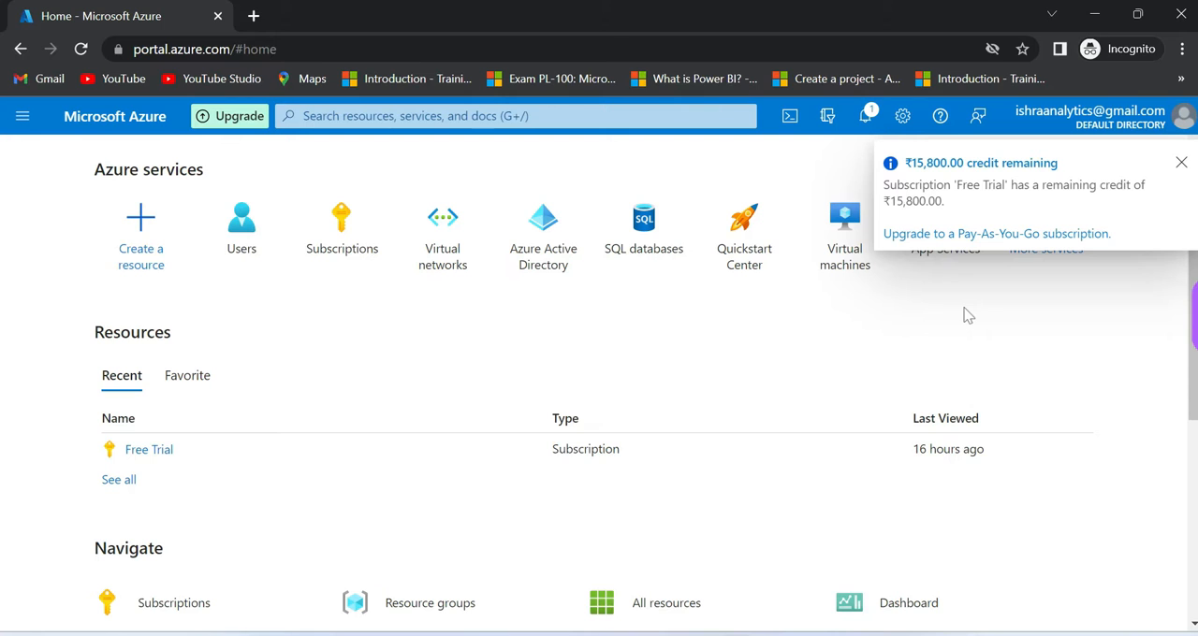
pyautogui.click(1181, 161)
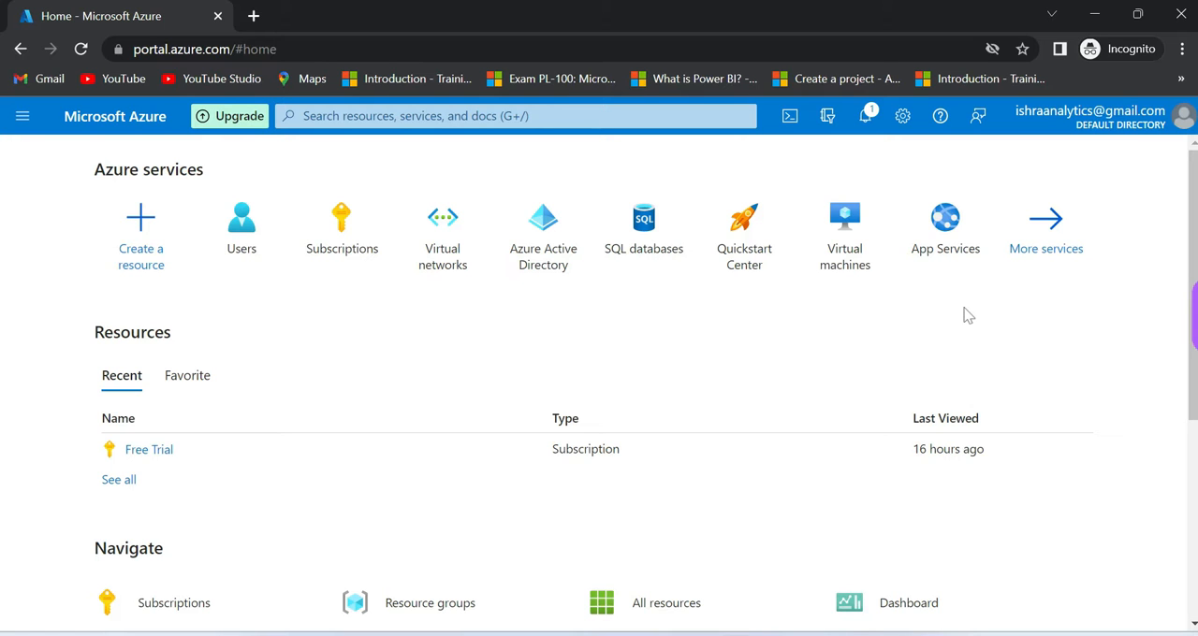
pyautogui.moveTo(844, 225)
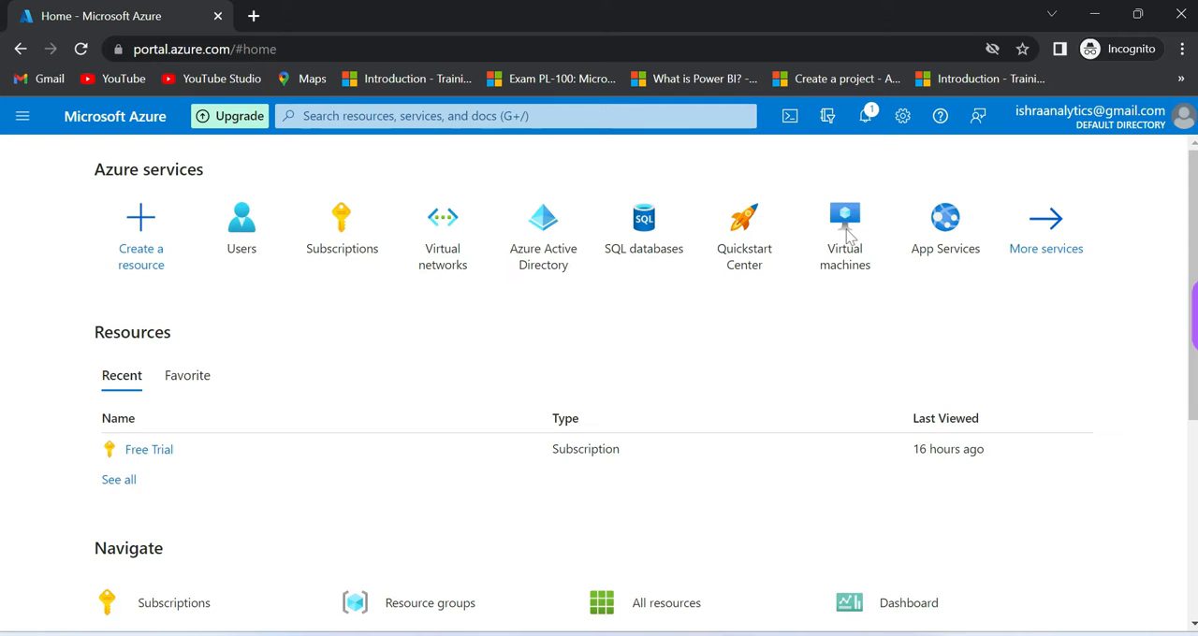
pyautogui.moveTo(240, 116)
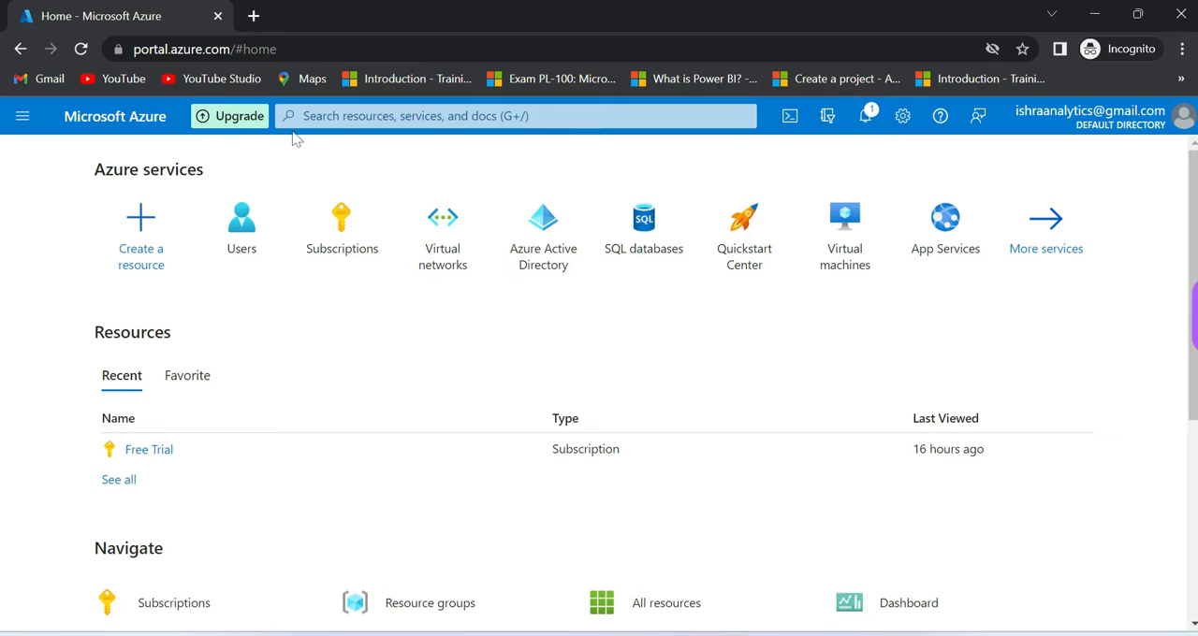
pyautogui.moveTo(140, 234)
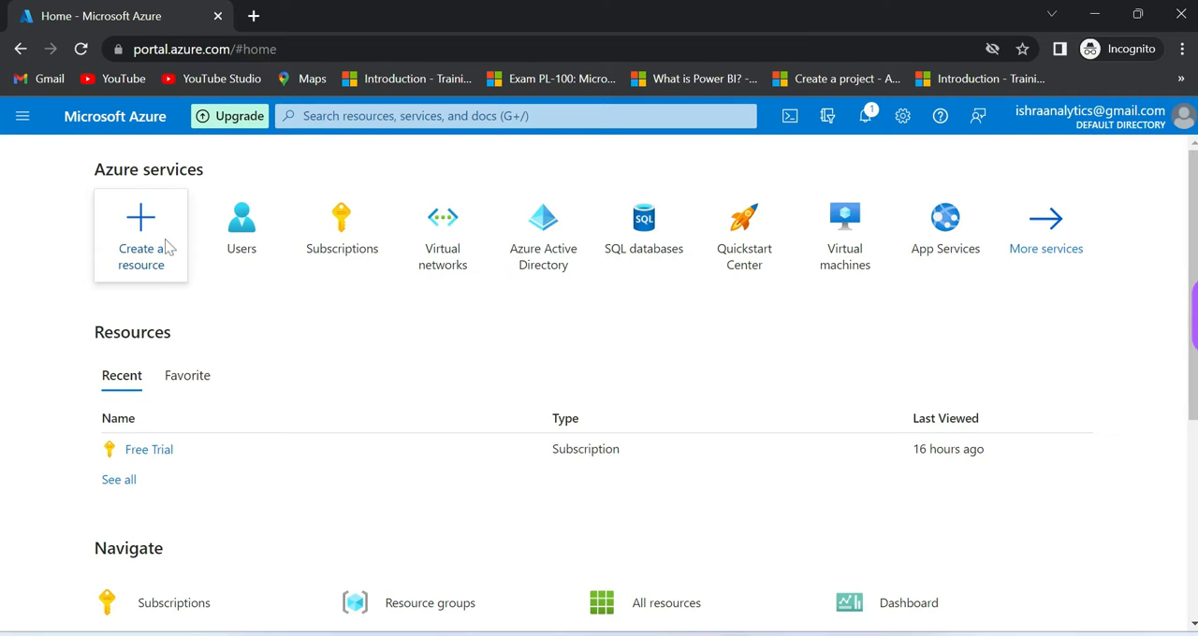
pyautogui.moveTo(1045, 183)
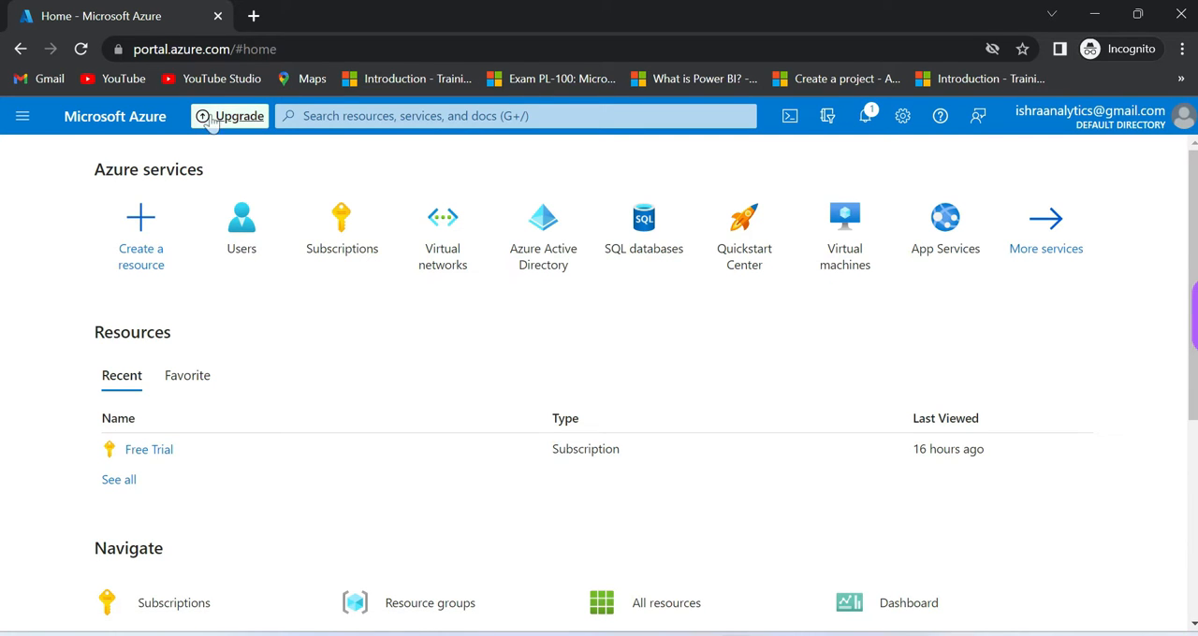
pyautogui.moveTo(670, 180)
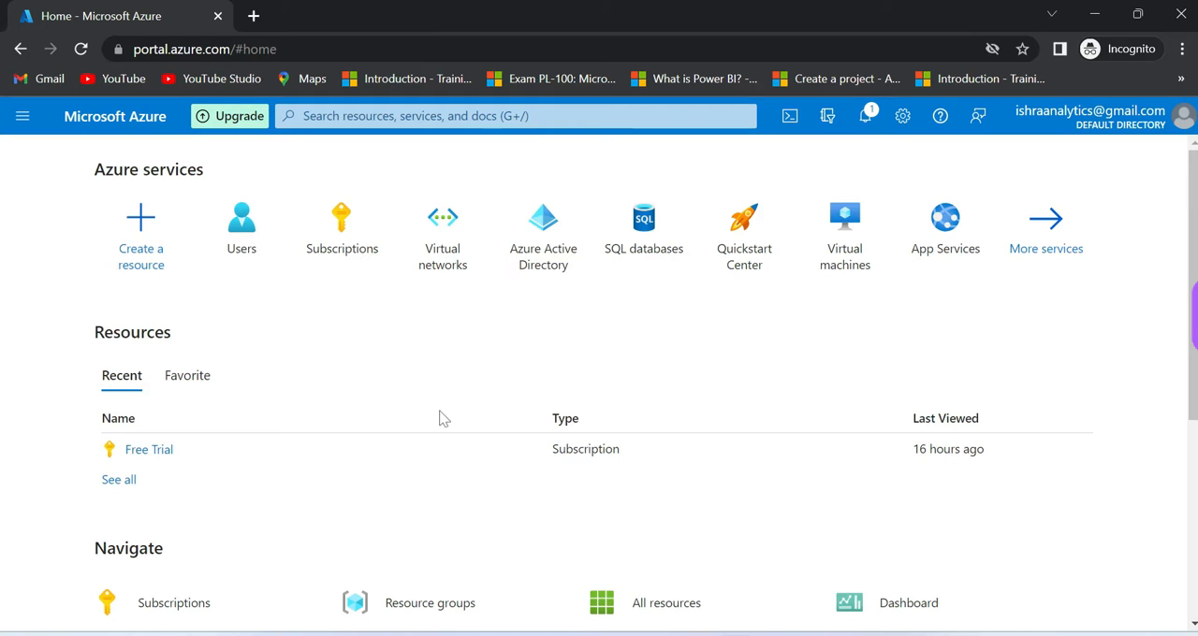
pyautogui.moveTo(640, 328)
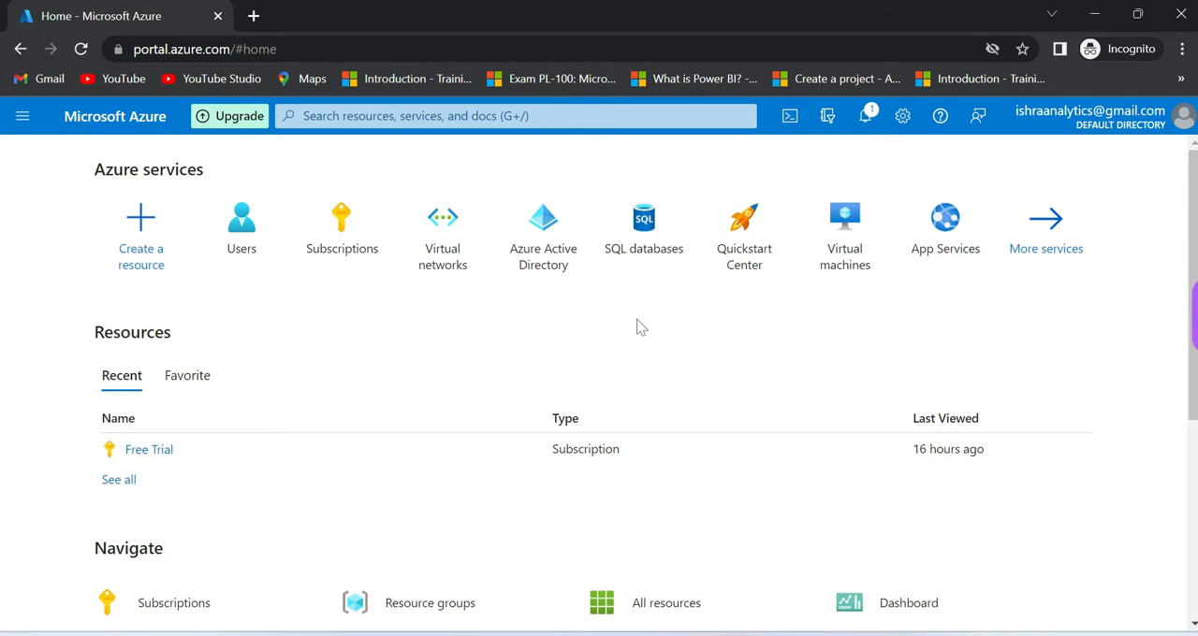
pyautogui.moveTo(1030, 169)
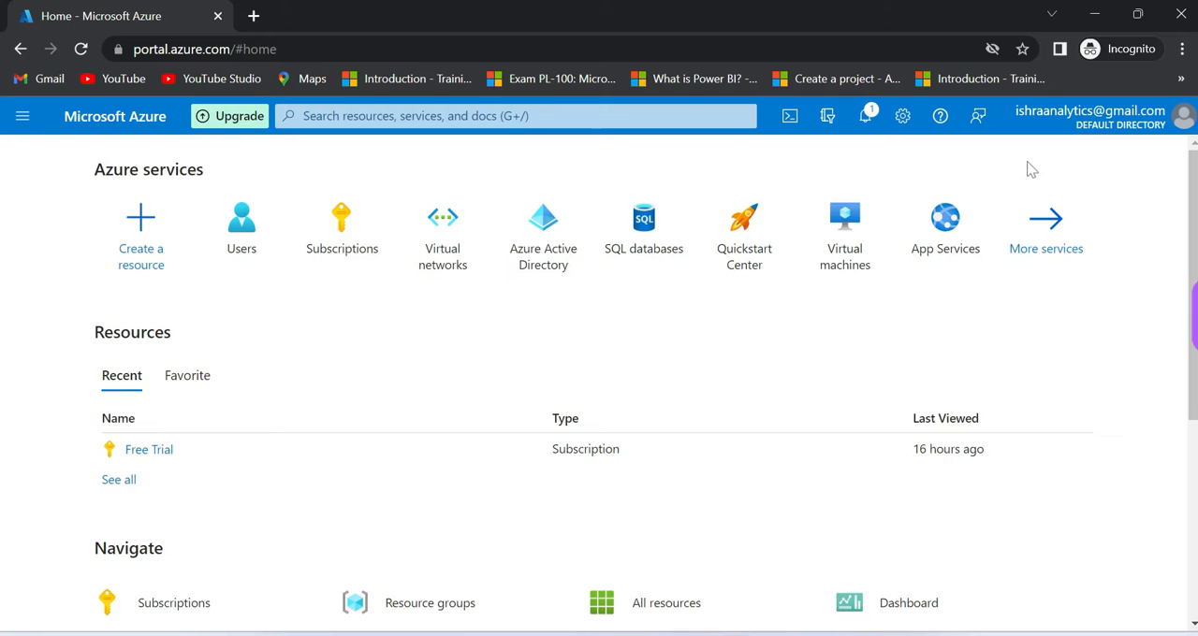
# Show the Subscriptions overview listing the active Free Trial subscription.
pyautogui.scroll(-3)
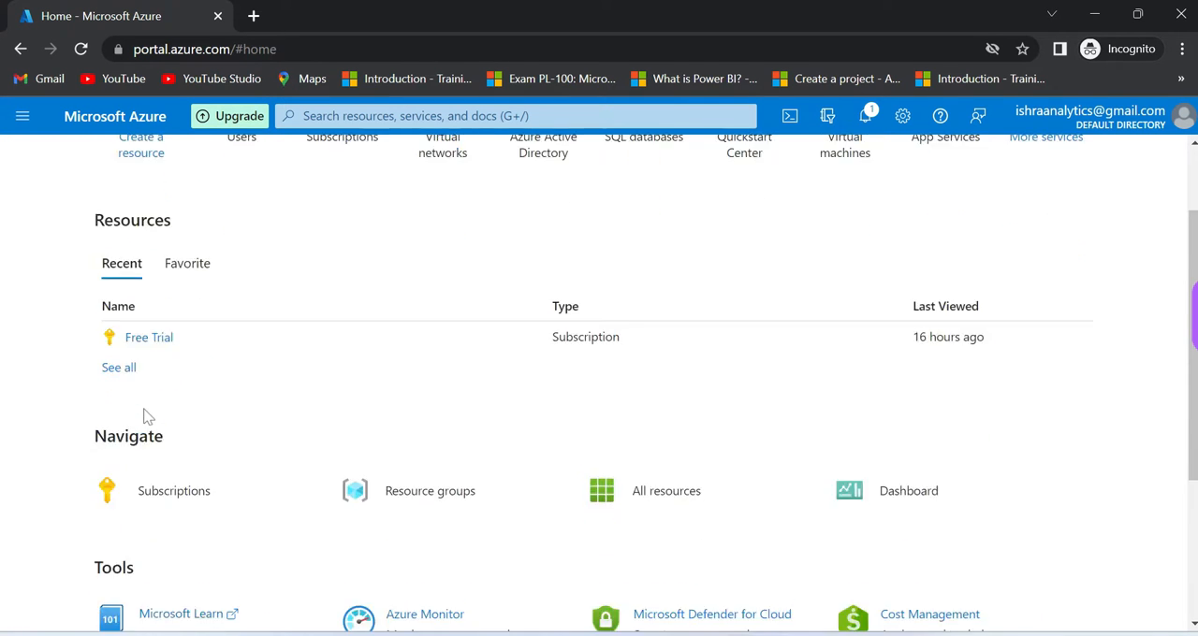
pyautogui.scroll(-3)
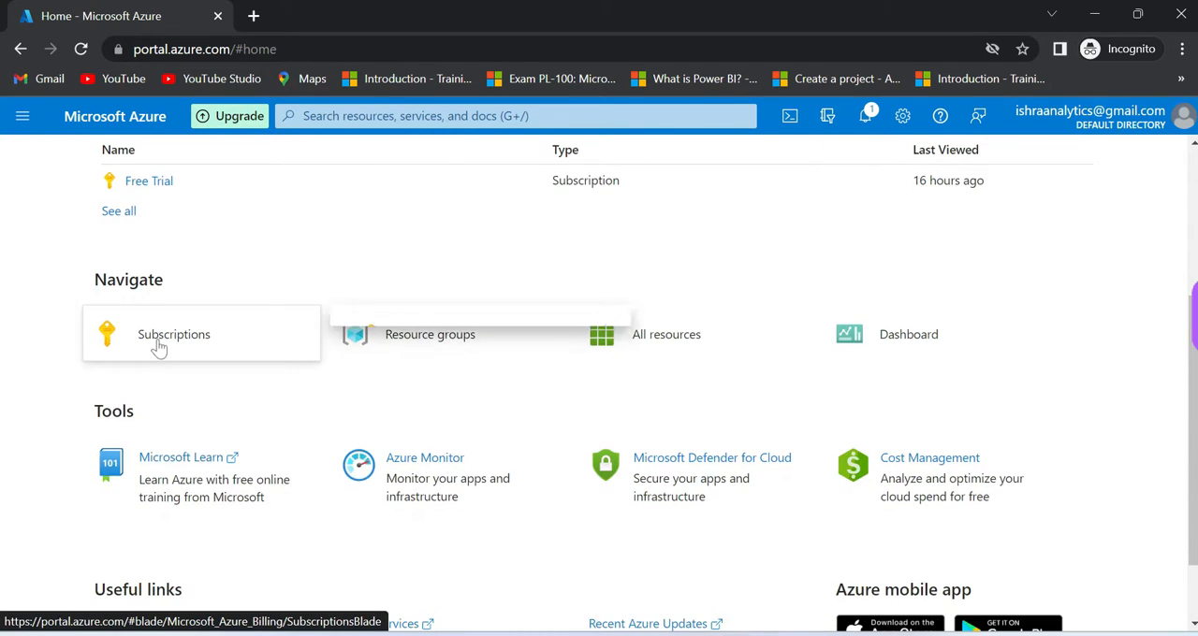
pyautogui.click(172, 333)
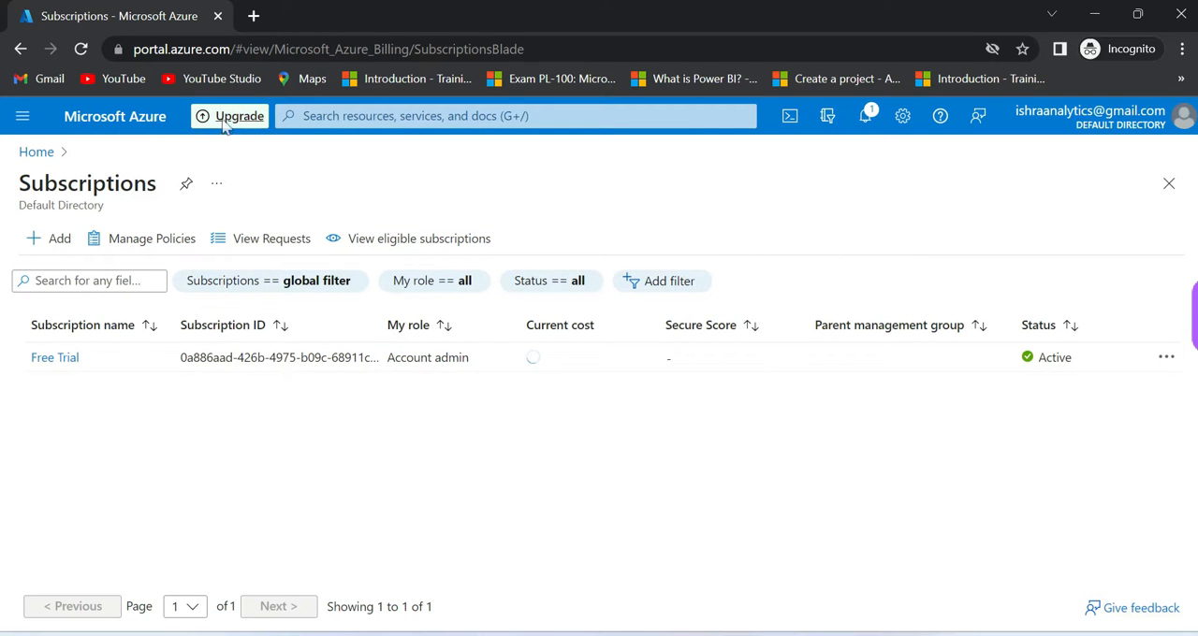
pyautogui.moveTo(239, 116)
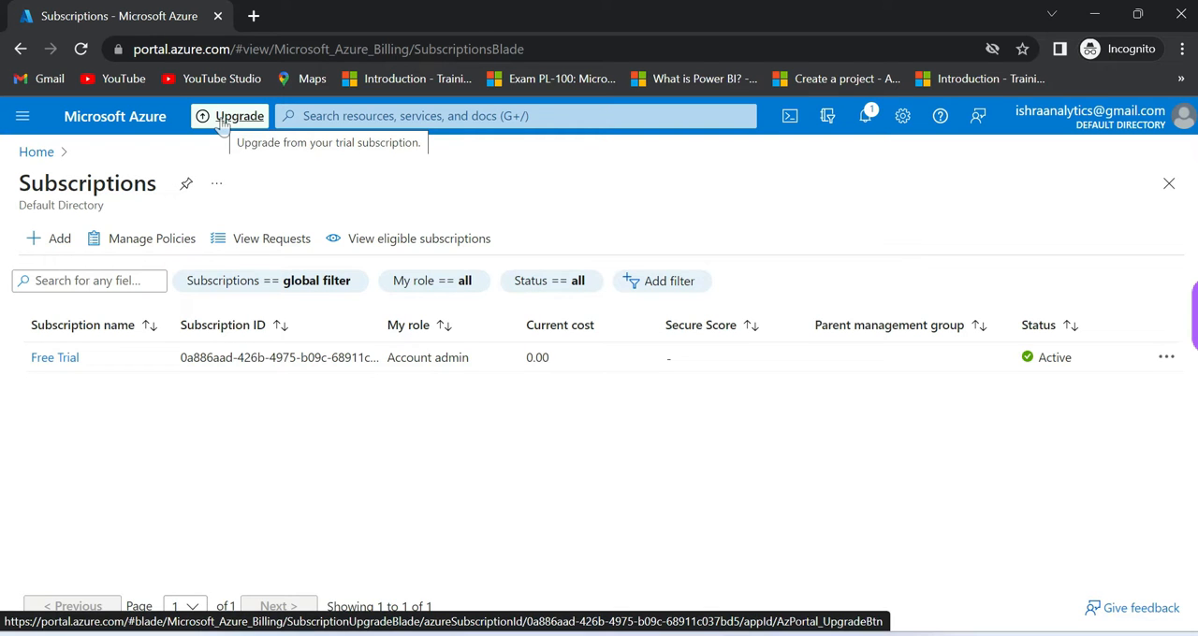
pyautogui.moveTo(917, 223)
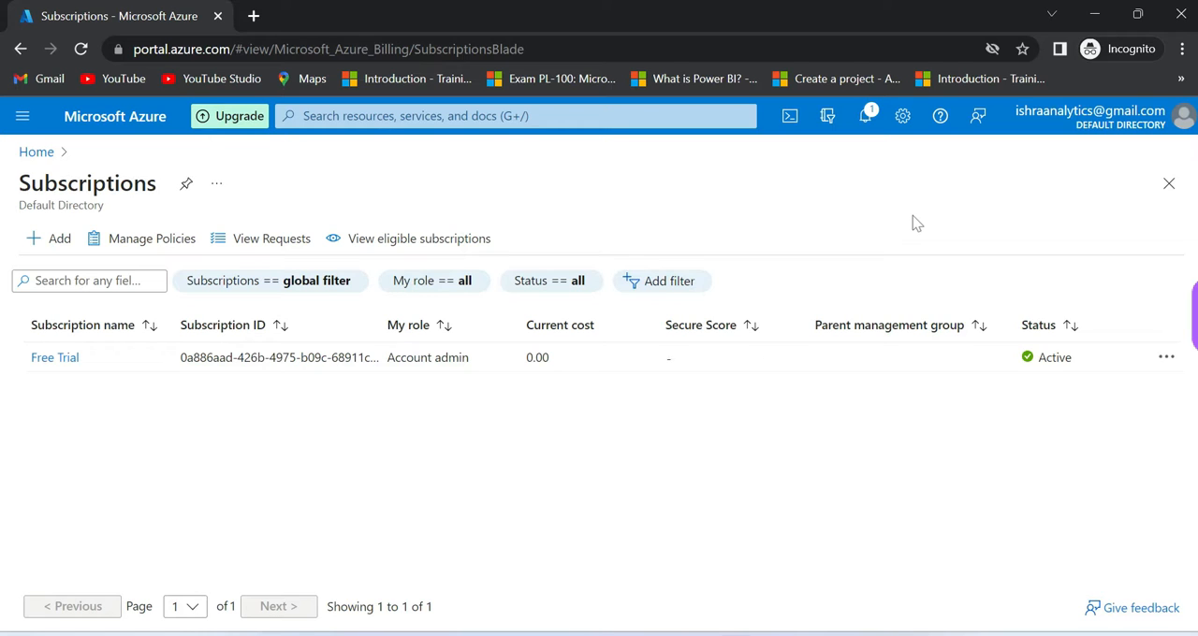
pyautogui.moveTo(108, 116)
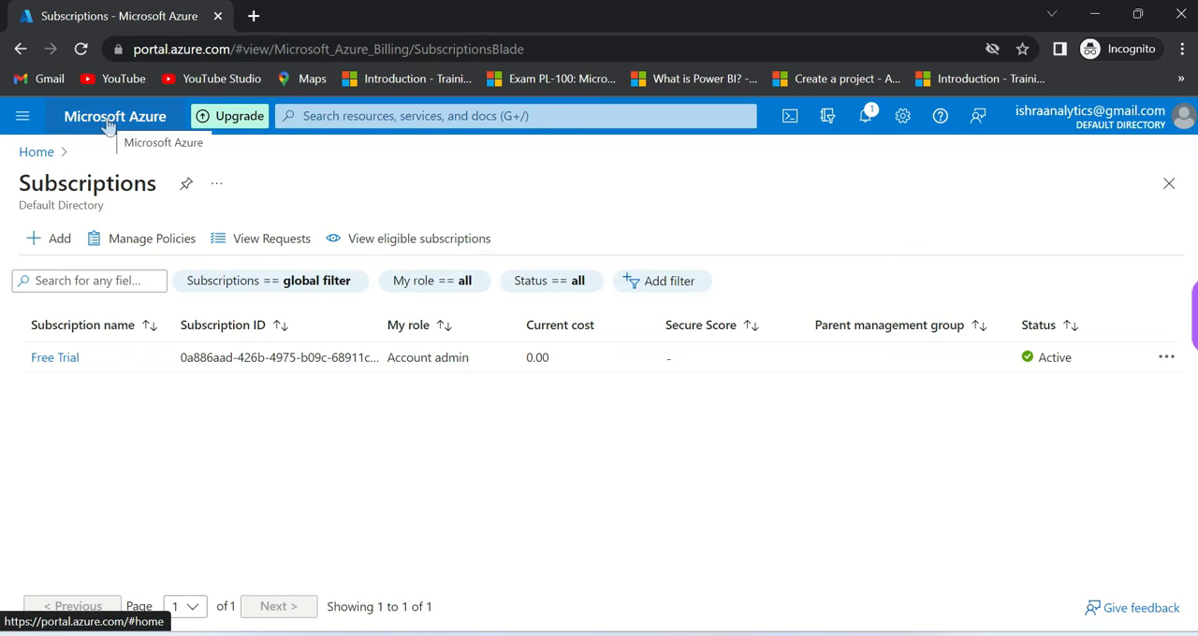
# Return home and start Create a resource, showing popular Azure services.
pyautogui.click(116, 116)
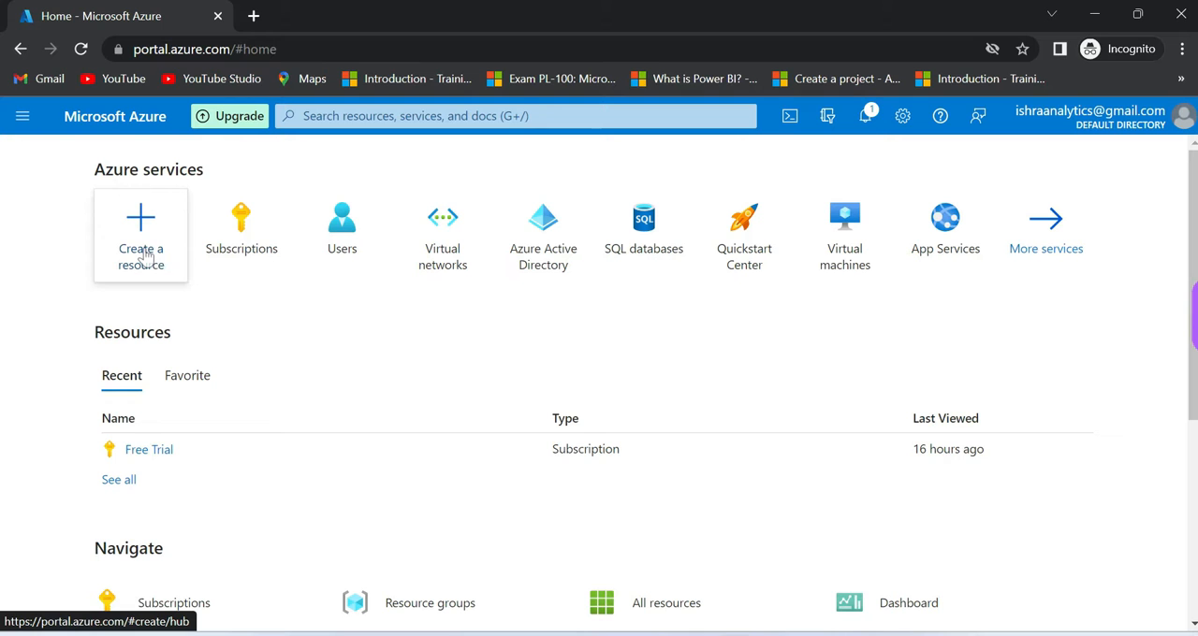
pyautogui.click(140, 234)
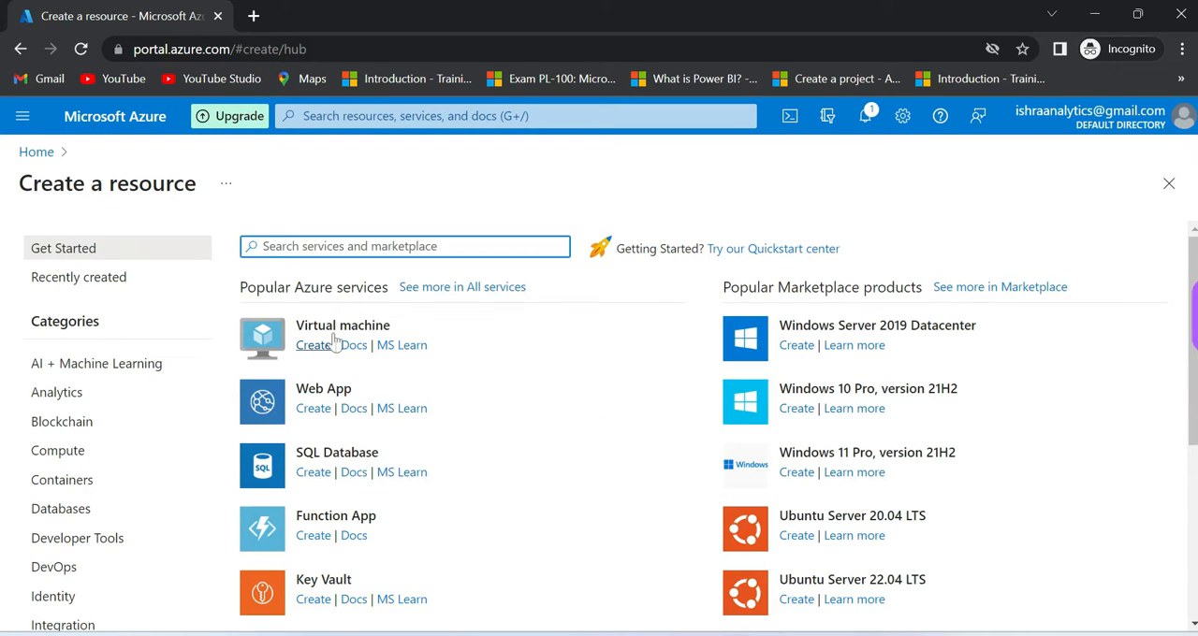
pyautogui.scroll(-3)
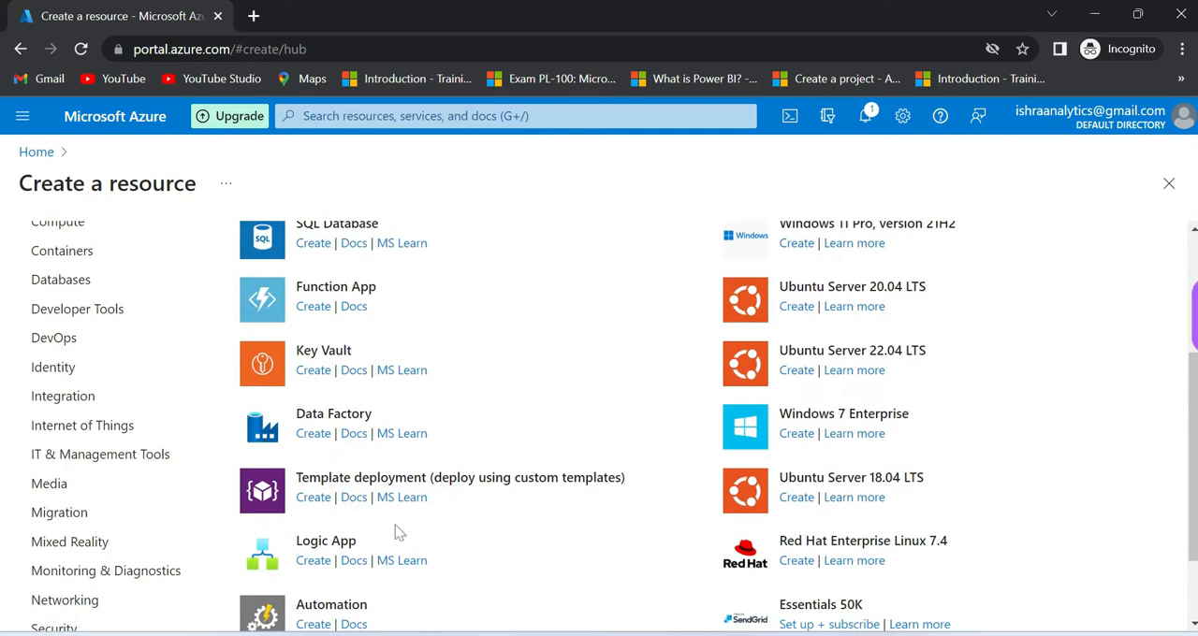
pyautogui.scroll(-3)
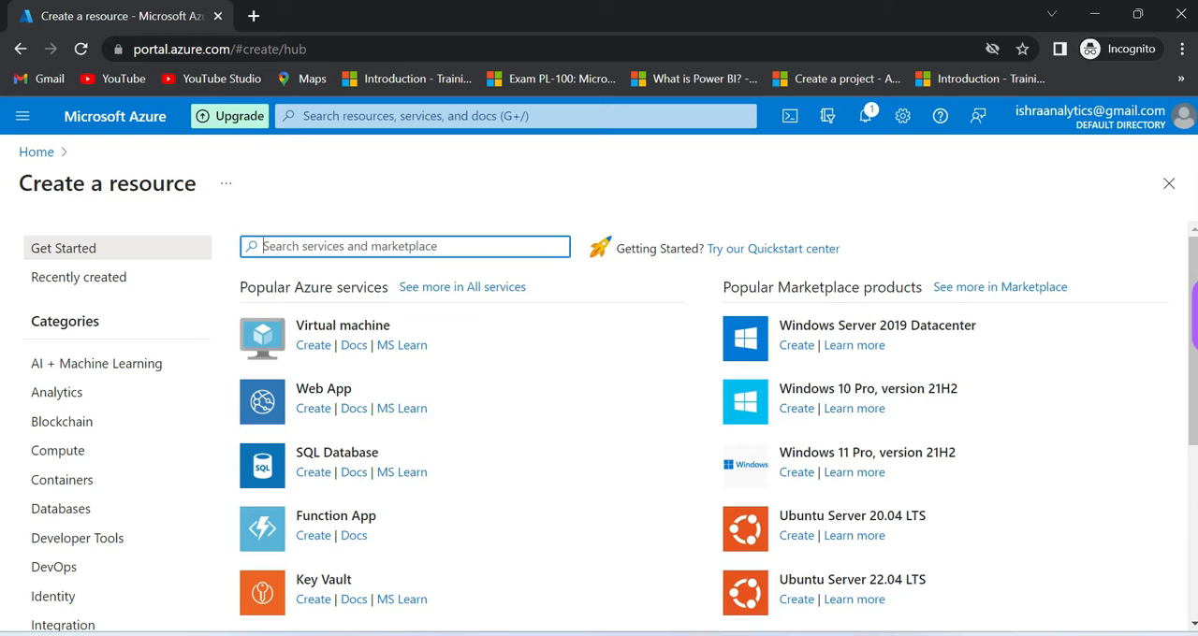
pyautogui.moveTo(315, 472)
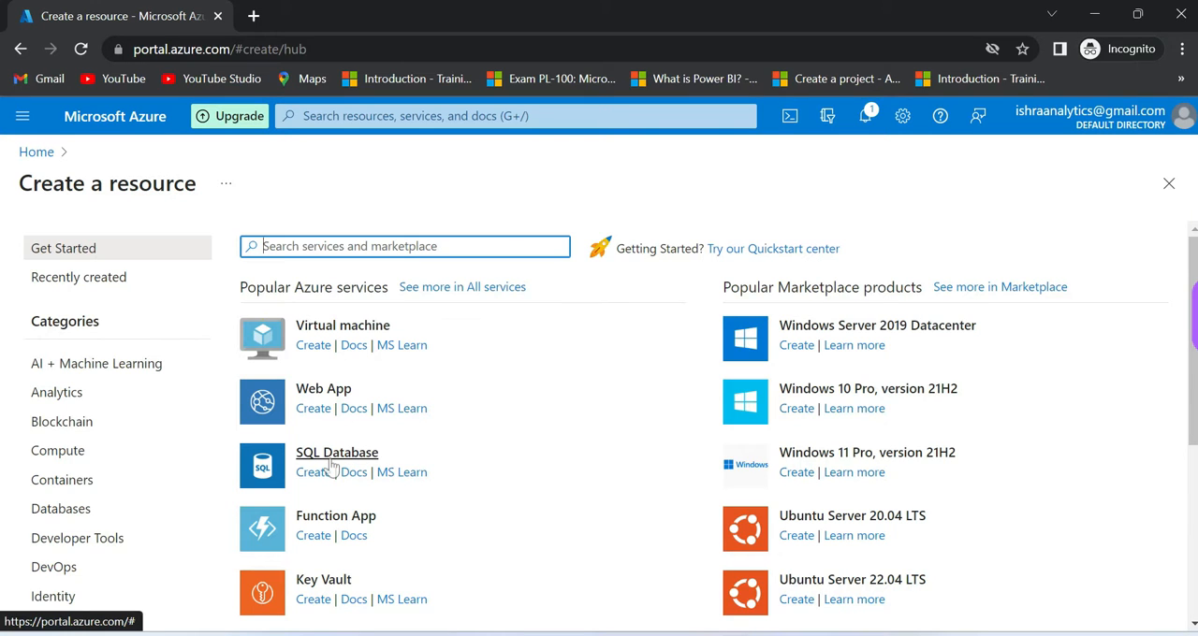
pyautogui.moveTo(880, 522)
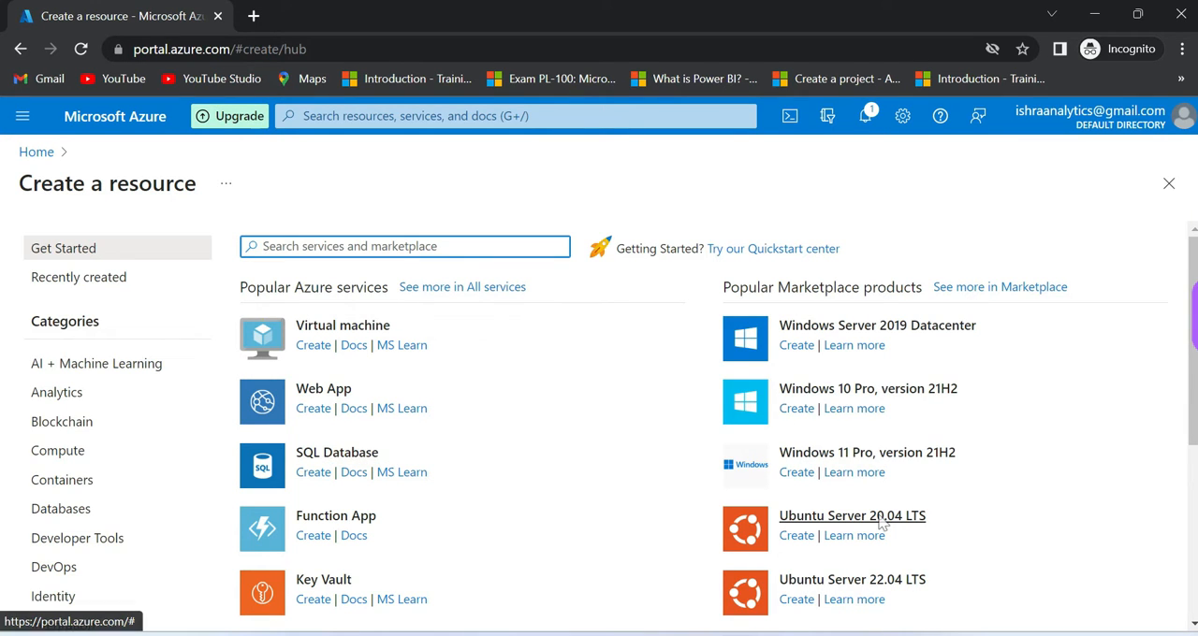
# Browse the listed popular services and Marketplace products on the Create a resource page.
pyautogui.click(405, 248)
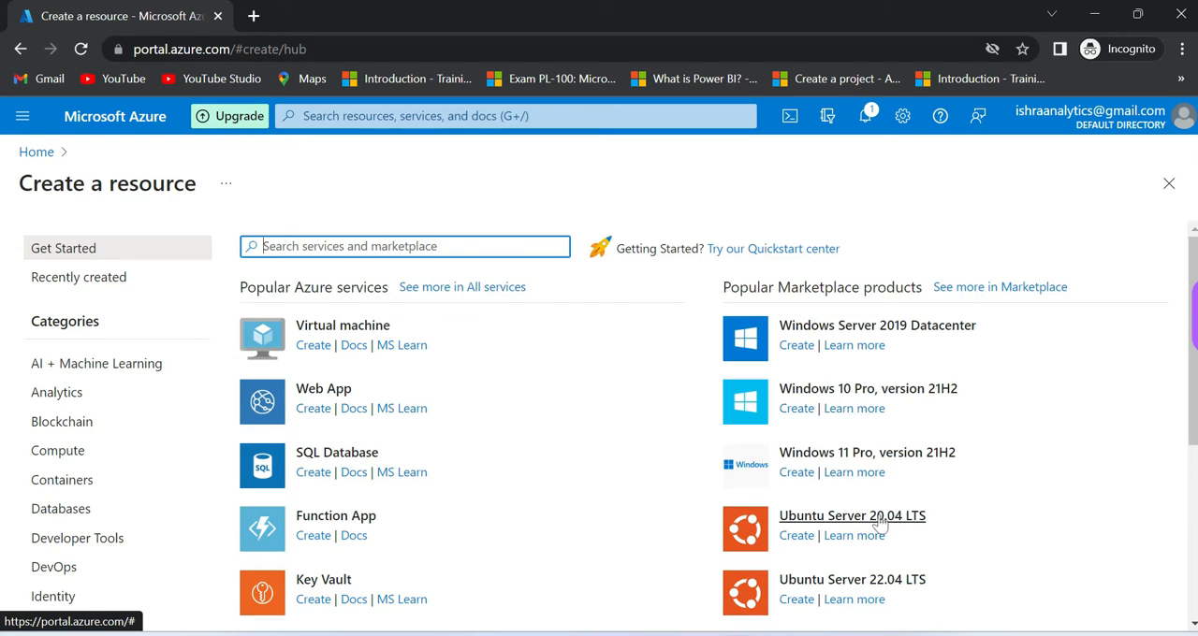
pyautogui.moveTo(614, 483)
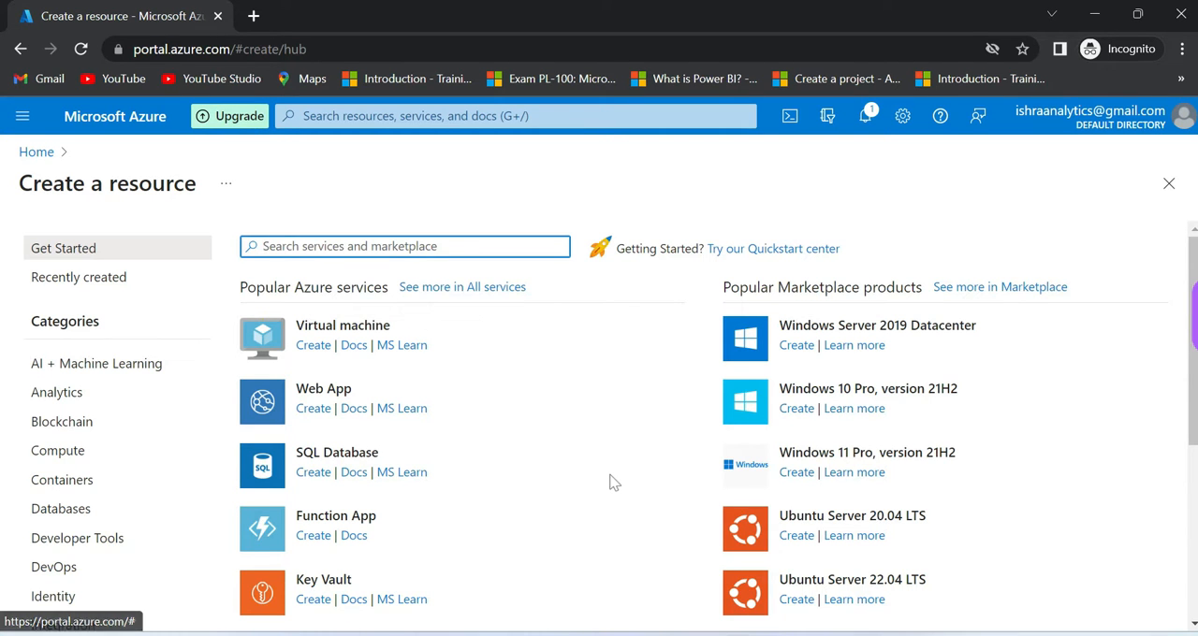
pyautogui.scroll(-3)
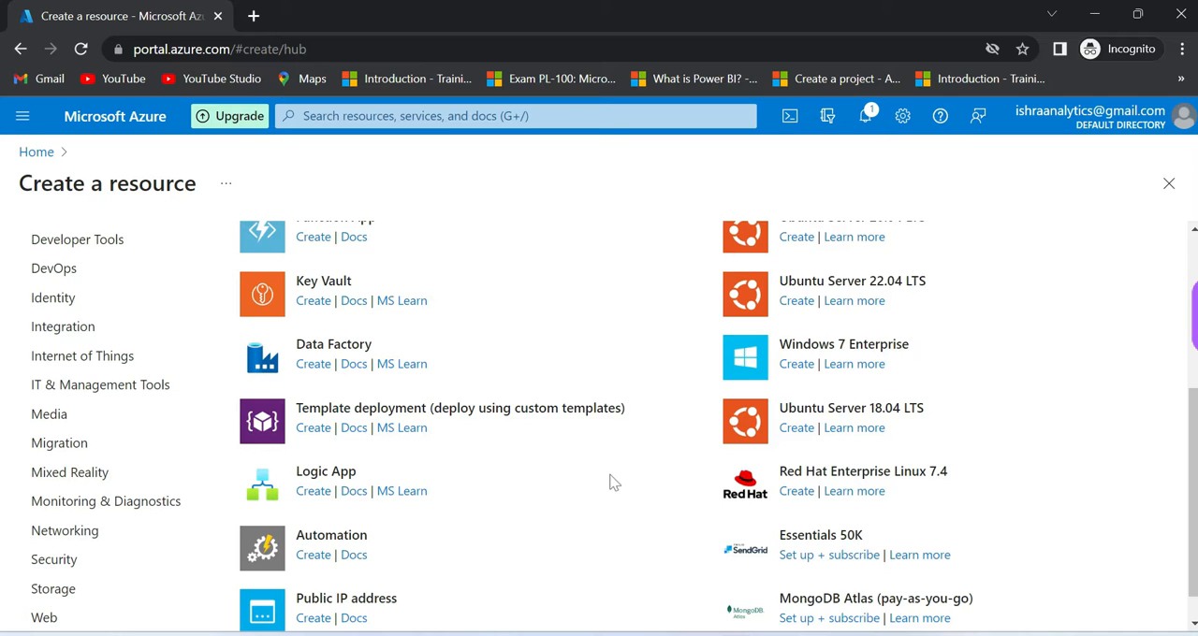
pyautogui.moveTo(333, 344)
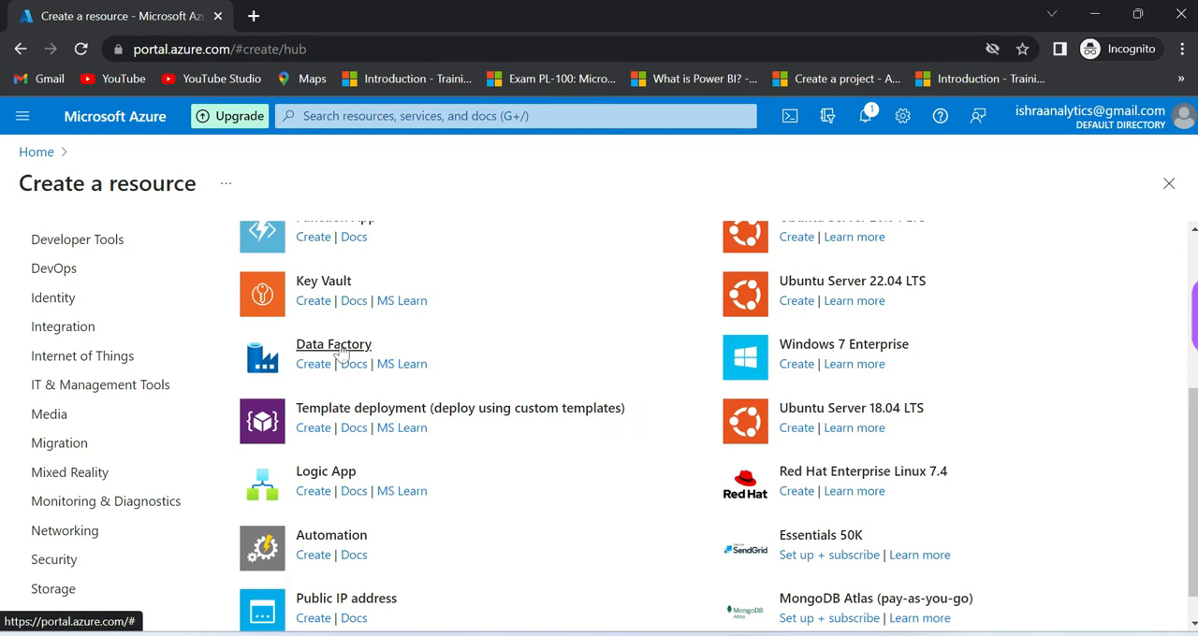
pyautogui.moveTo(535, 322)
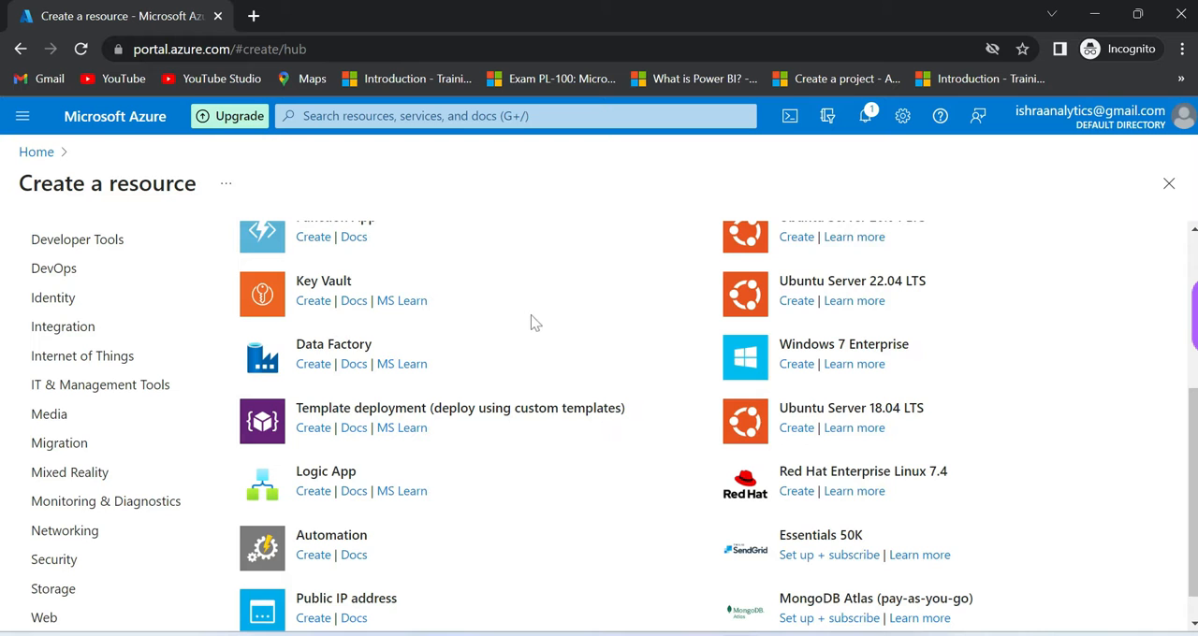
pyautogui.moveTo(333, 345)
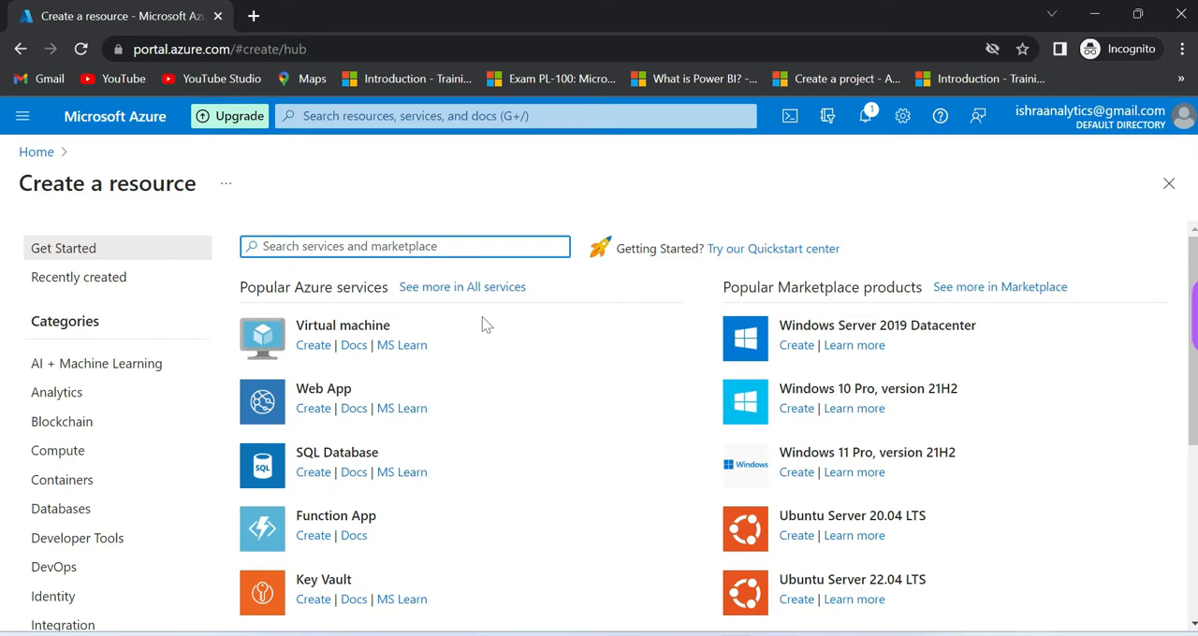
pyautogui.click(405, 246)
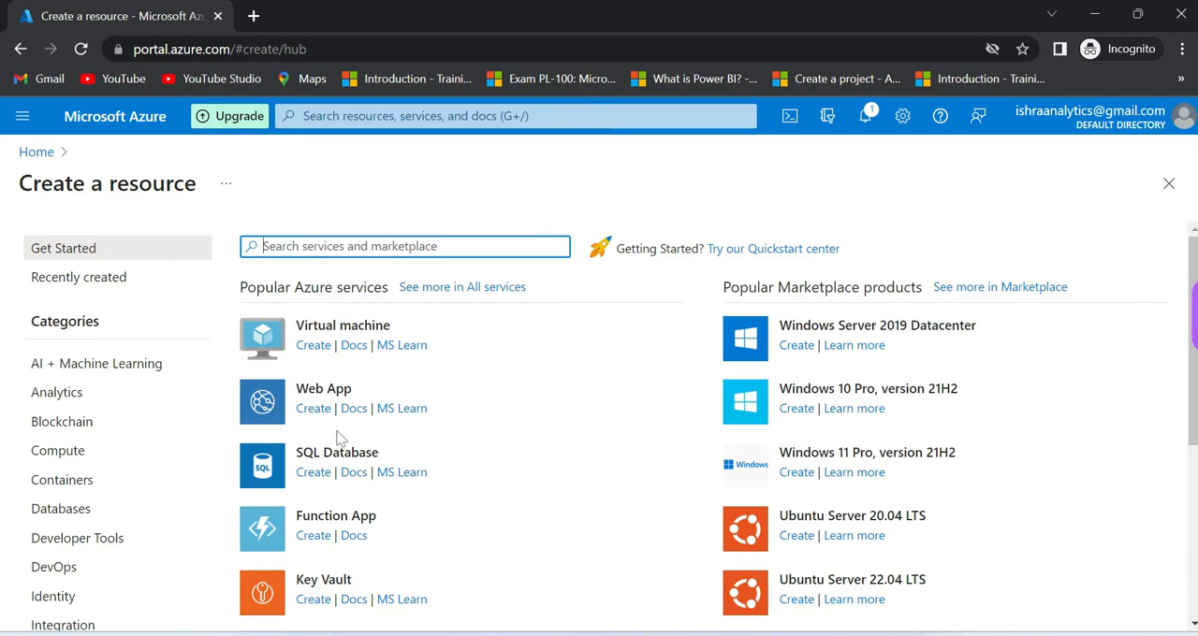
pyautogui.moveTo(502, 440)
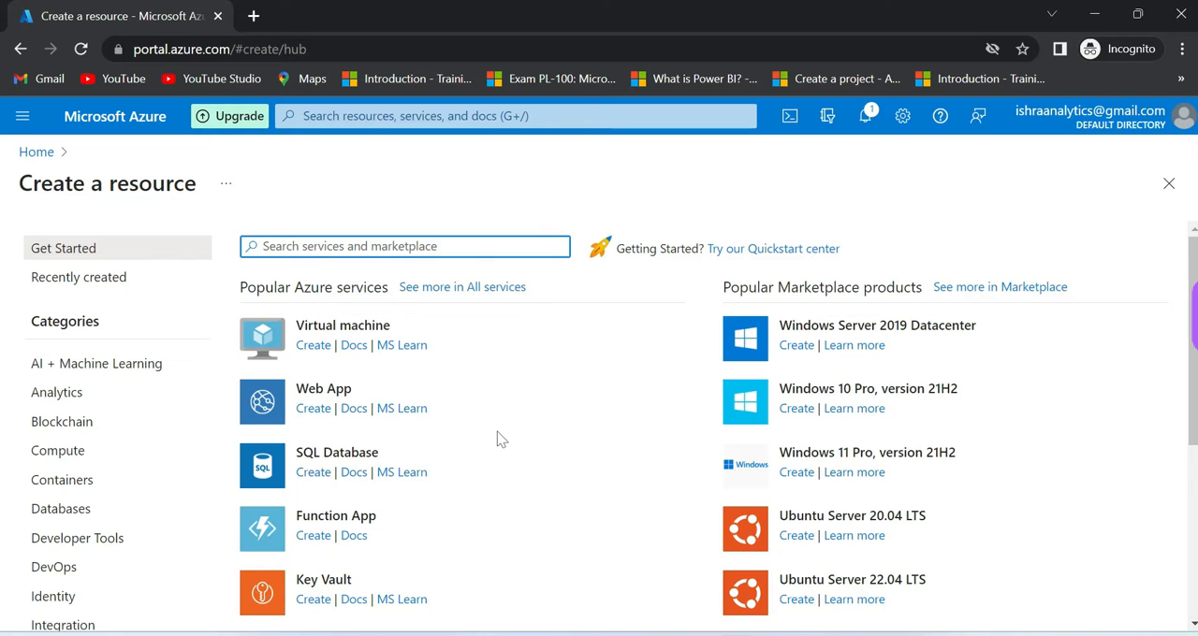
pyautogui.click(404, 247)
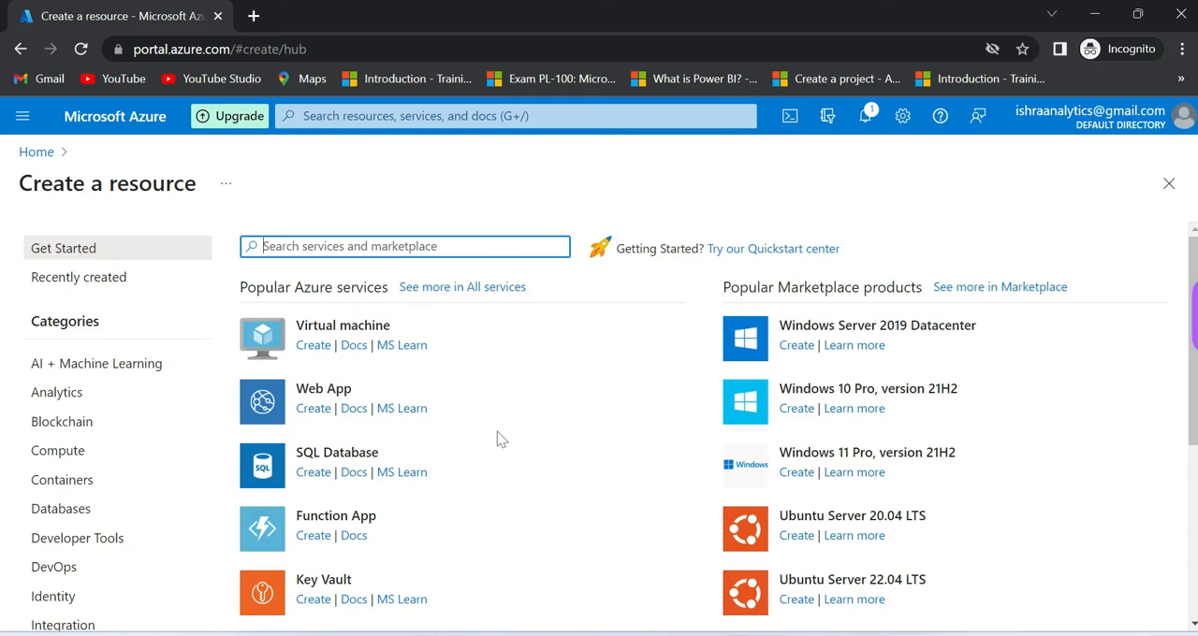
pyautogui.moveTo(477, 359)
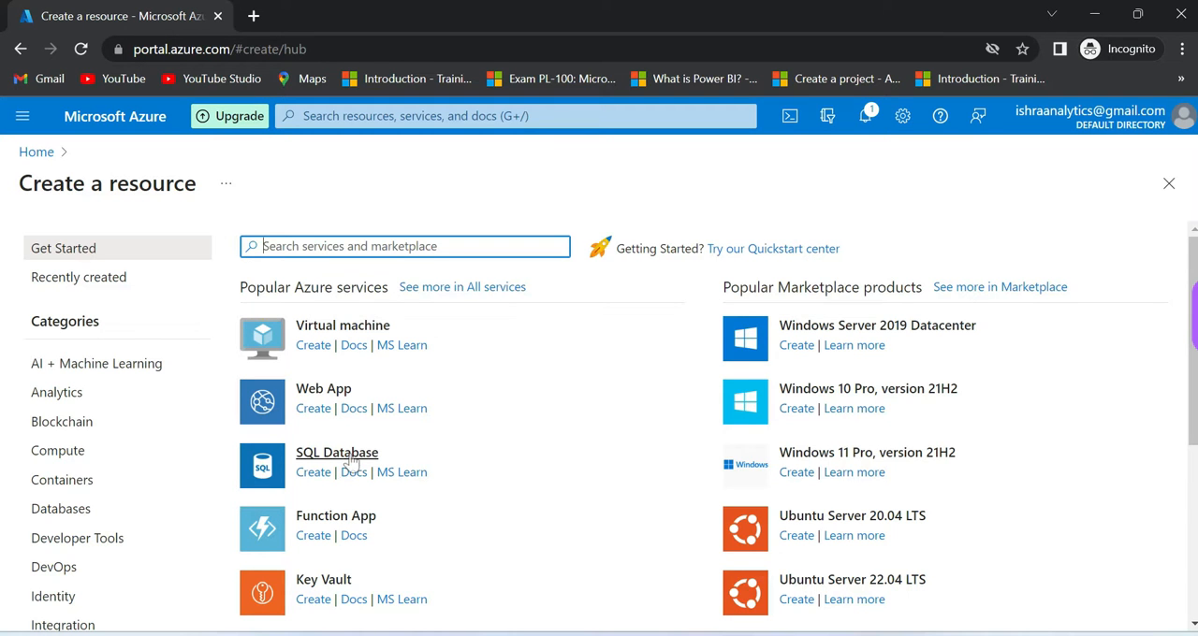
pyautogui.scroll(-3)
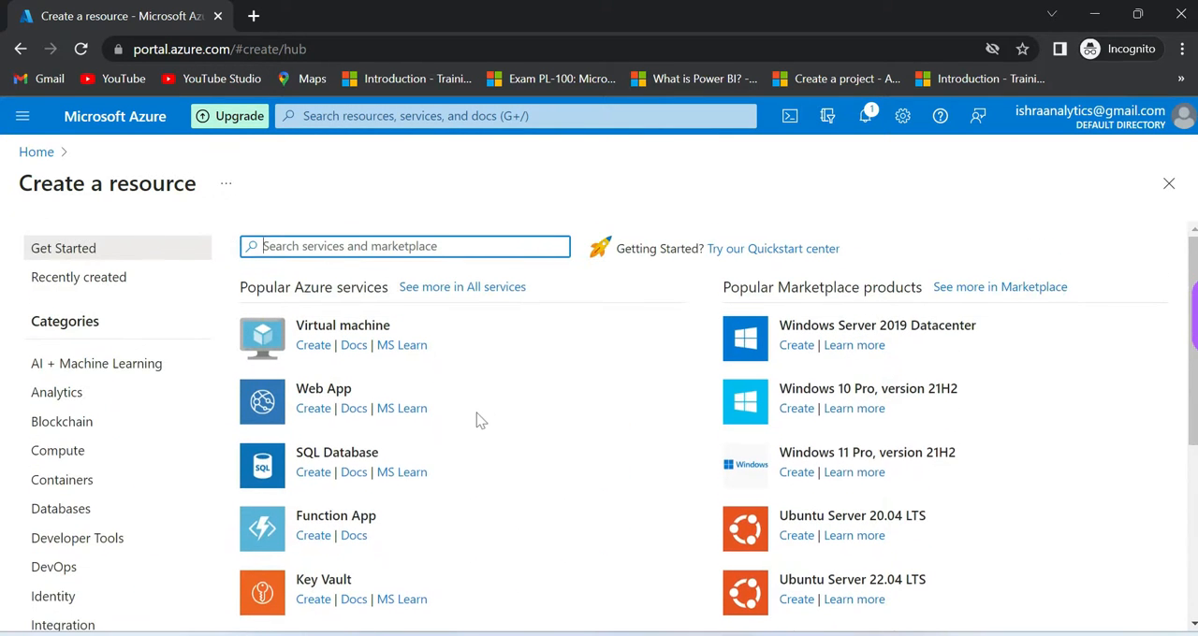
pyautogui.scroll(-3)
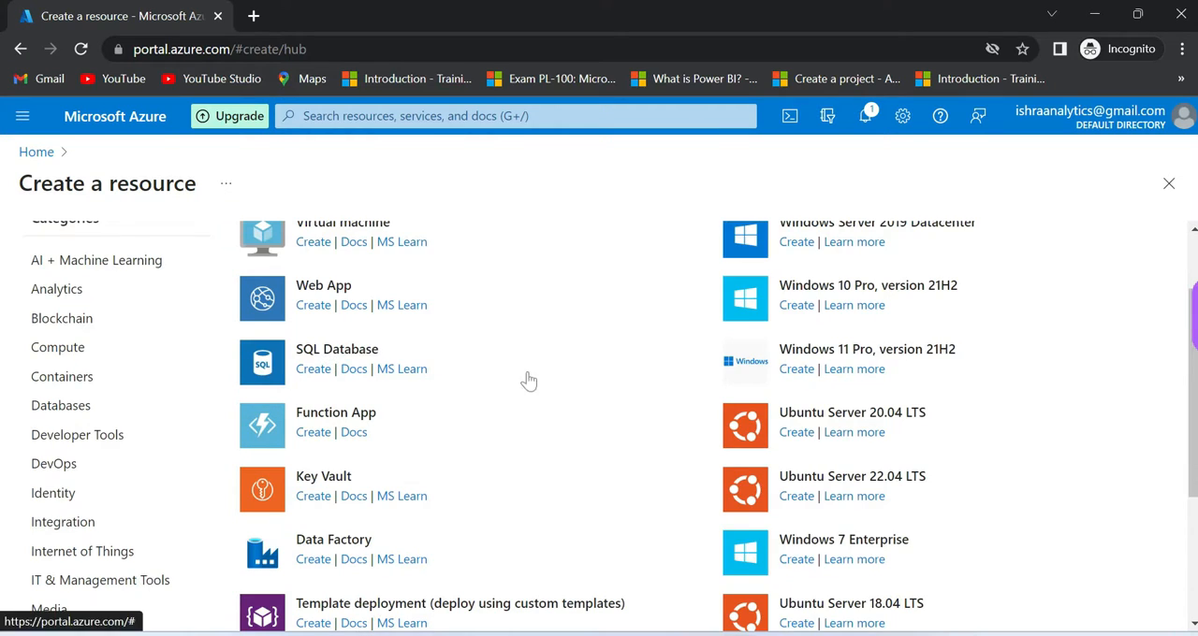
pyautogui.scroll(-3)
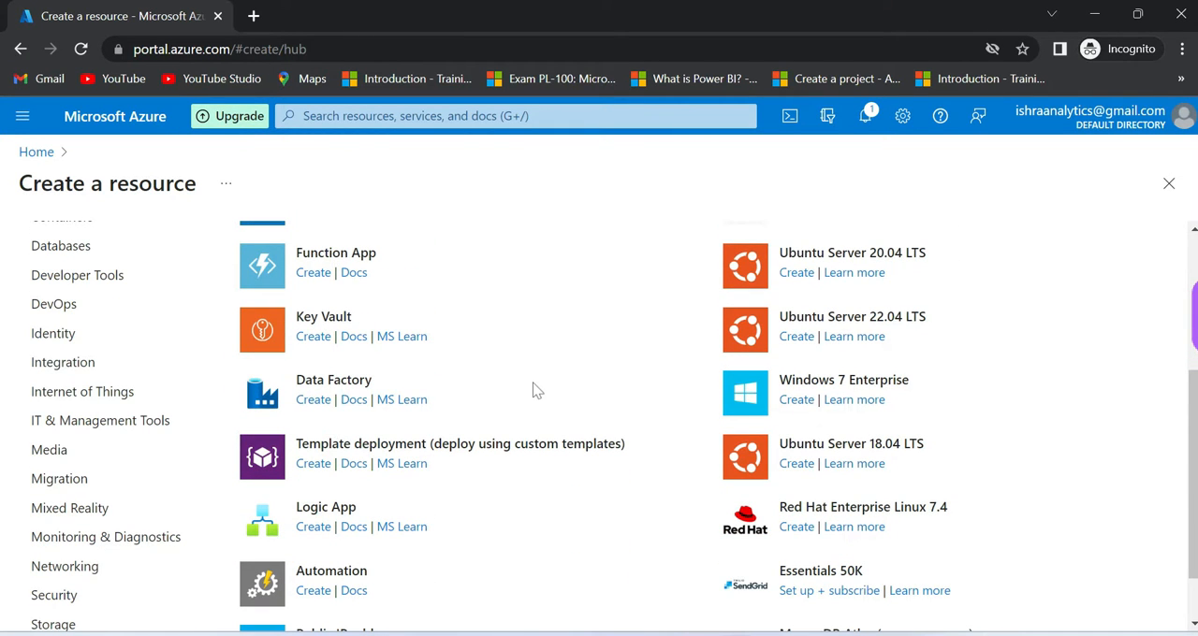
pyautogui.moveTo(951, 375)
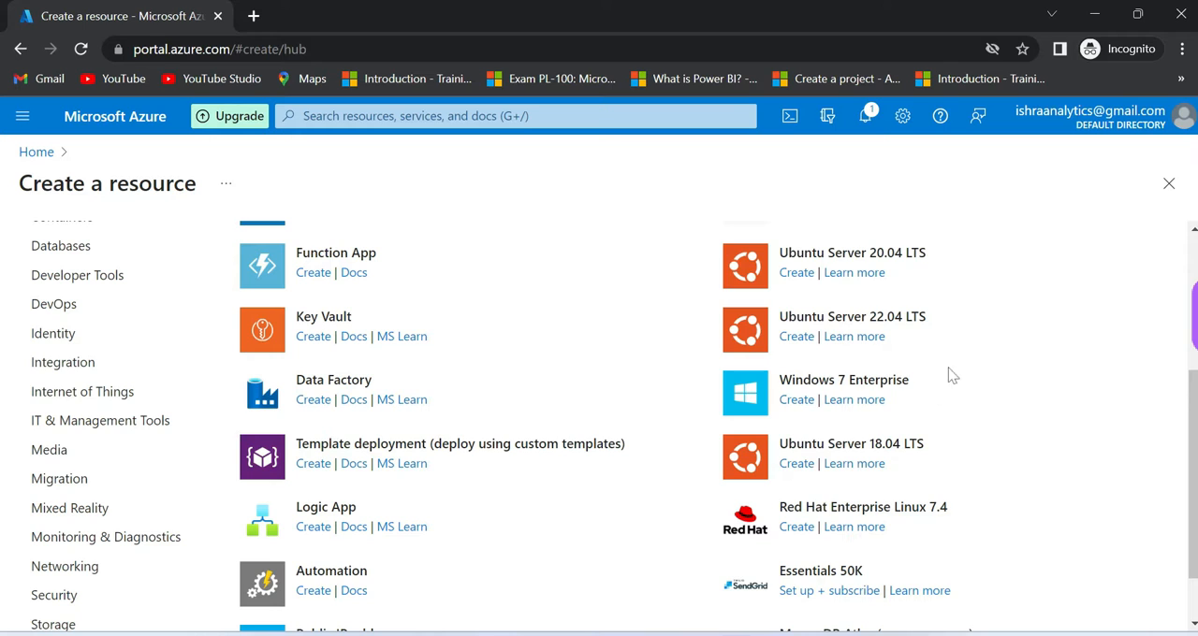
pyautogui.moveTo(745, 335)
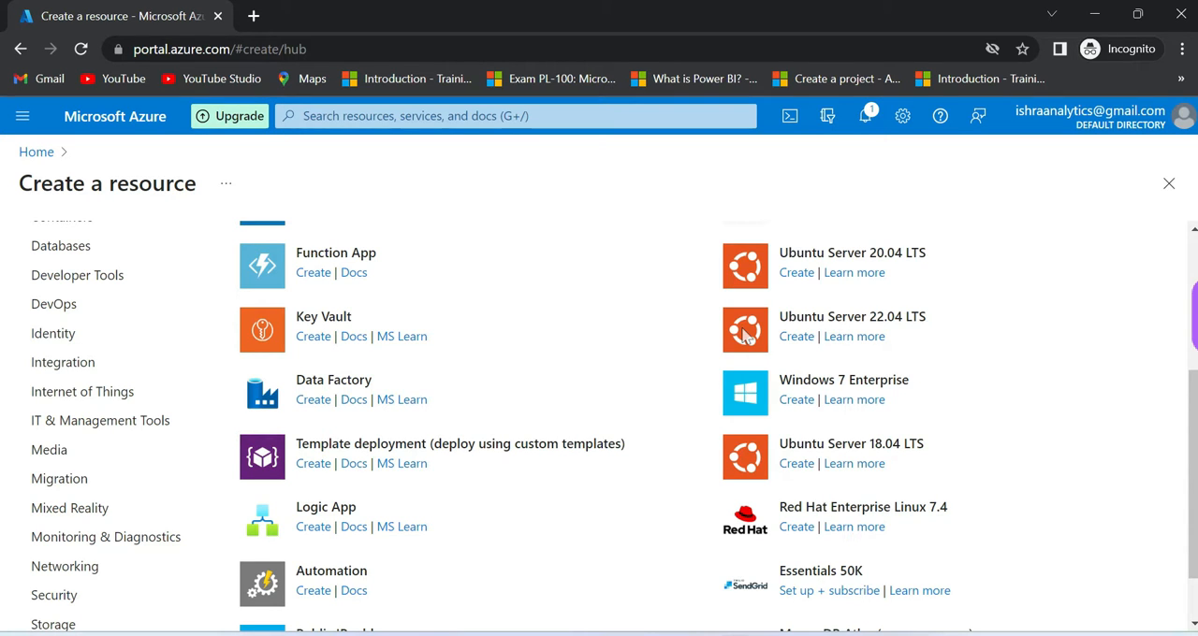
pyautogui.moveTo(333, 378)
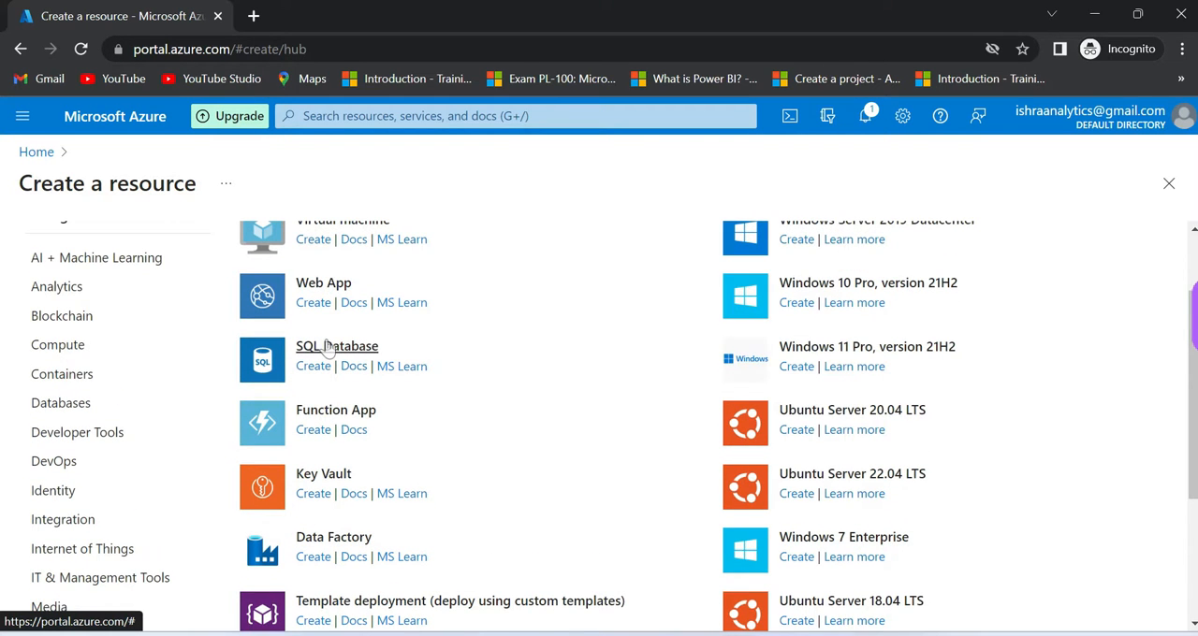
pyautogui.moveTo(539, 346)
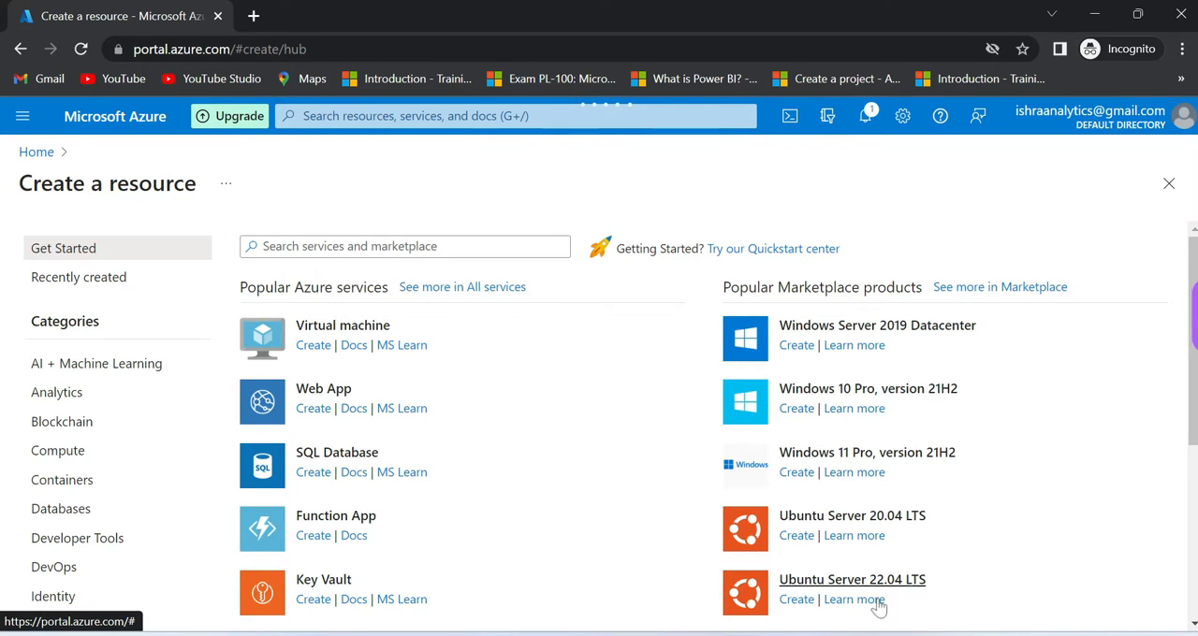
# Start creating a SQL Database and review its Basics tab, focusing the Database name entry.
pyautogui.click(312, 472)
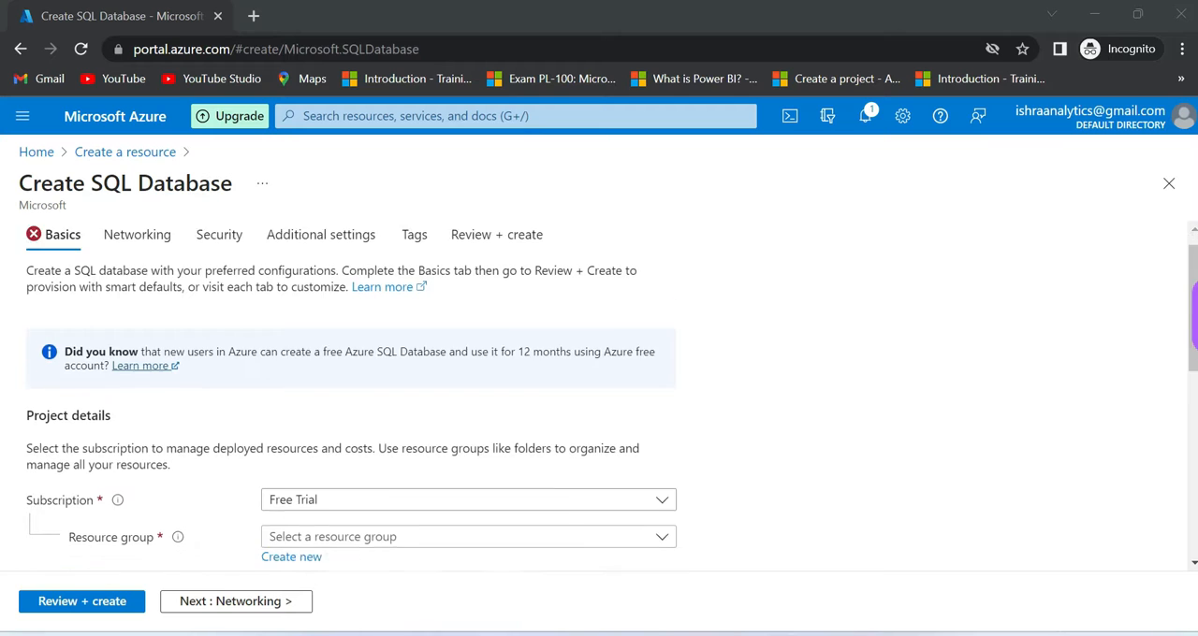
pyautogui.scroll(-3)
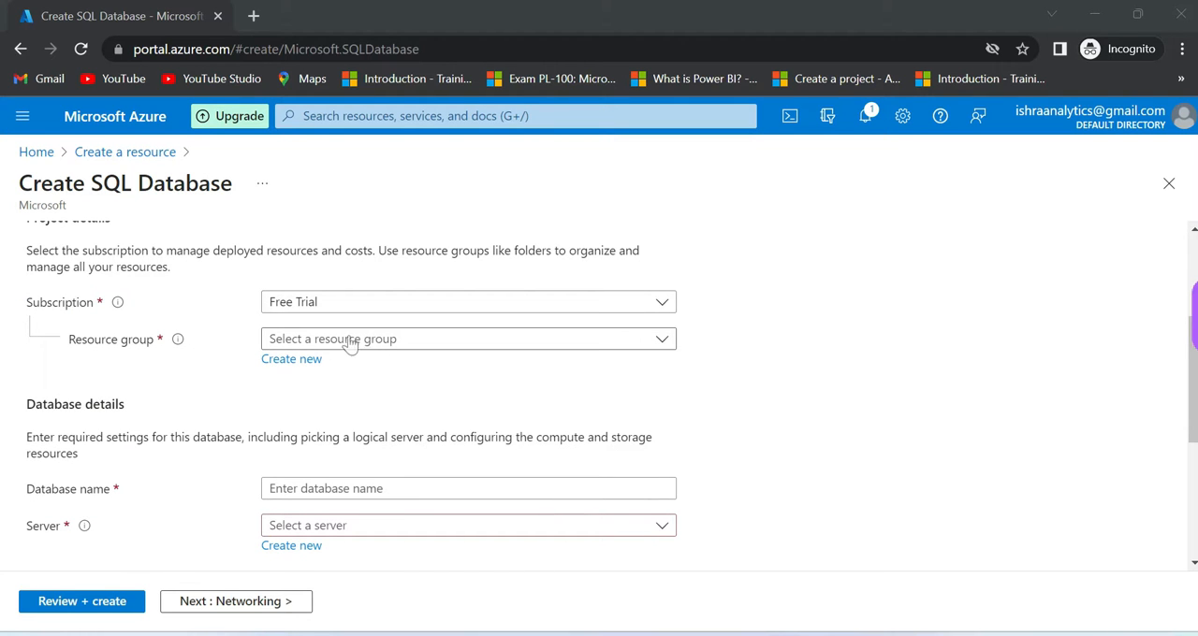
pyautogui.moveTo(389, 373)
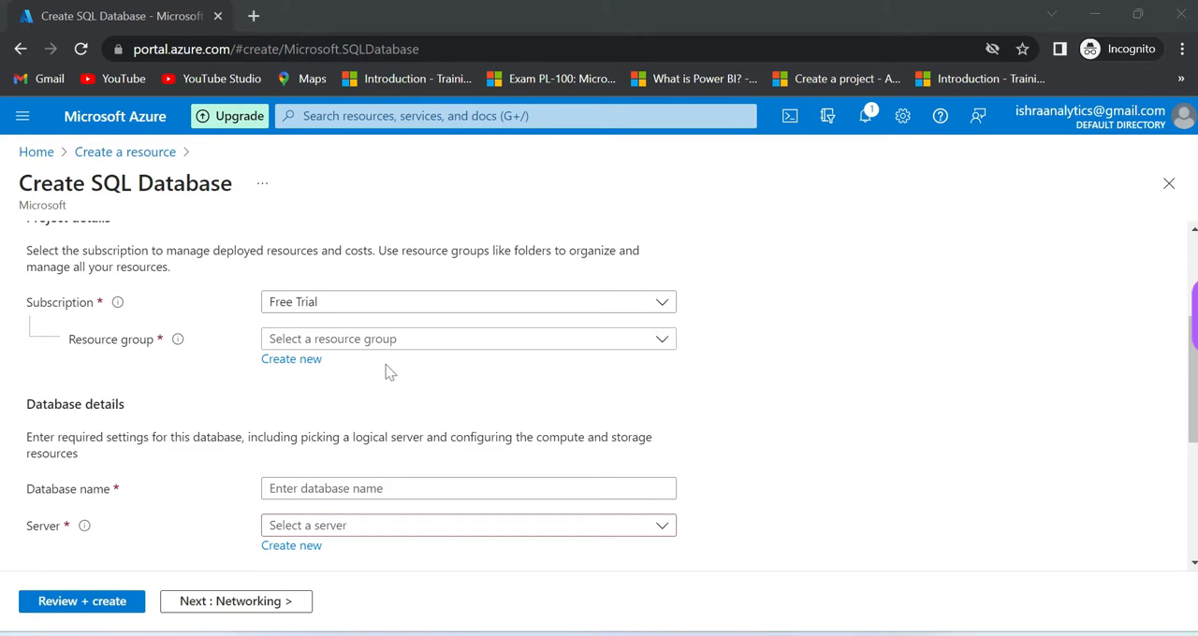
pyautogui.moveTo(412, 378)
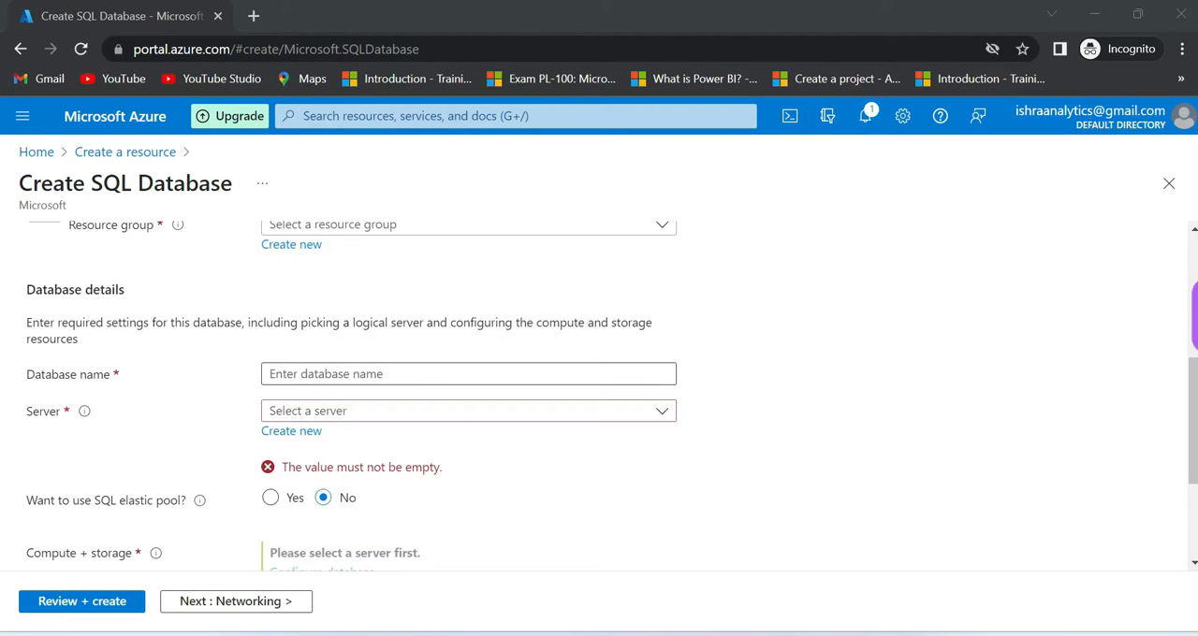
pyautogui.click(468, 374)
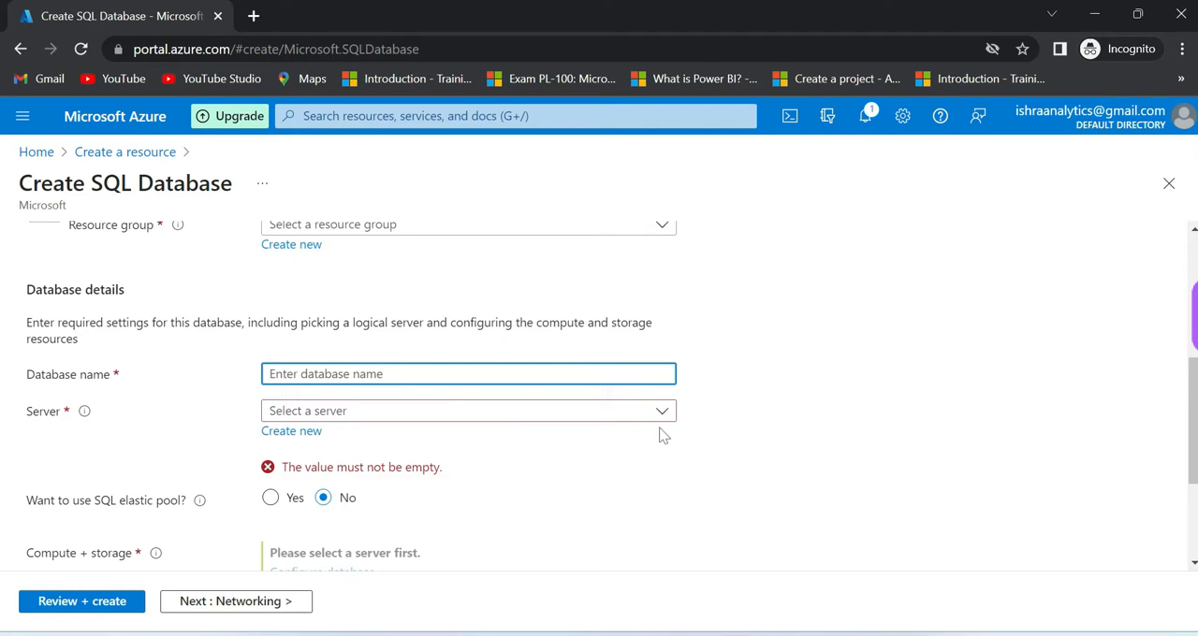
pyautogui.scroll(-3)
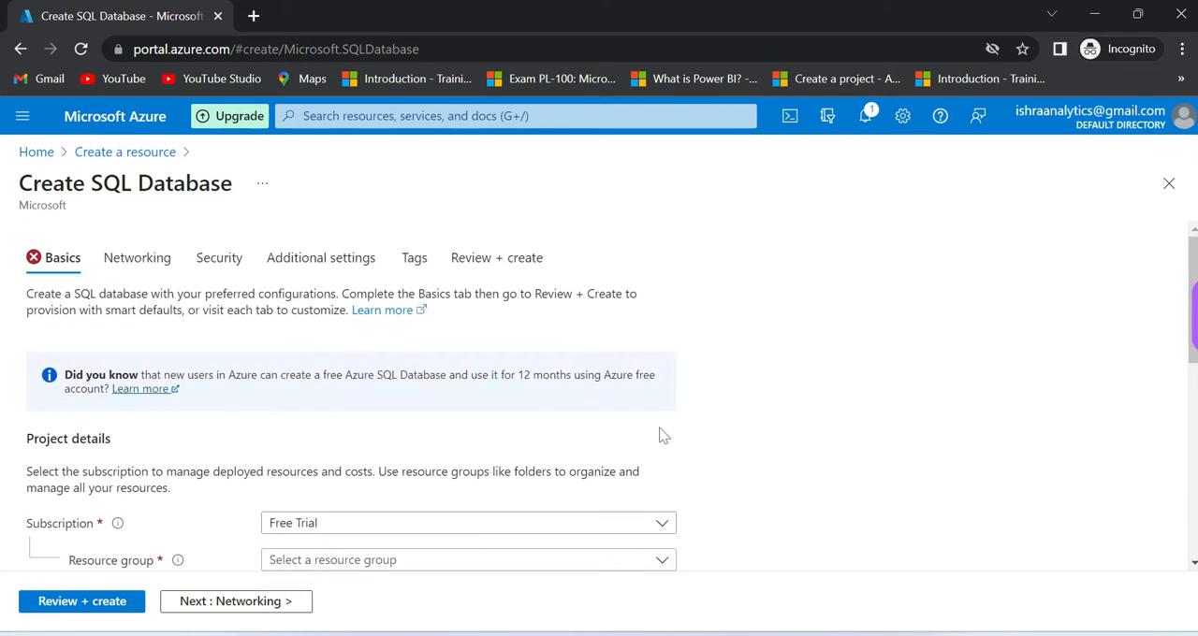
pyautogui.moveTo(131, 116)
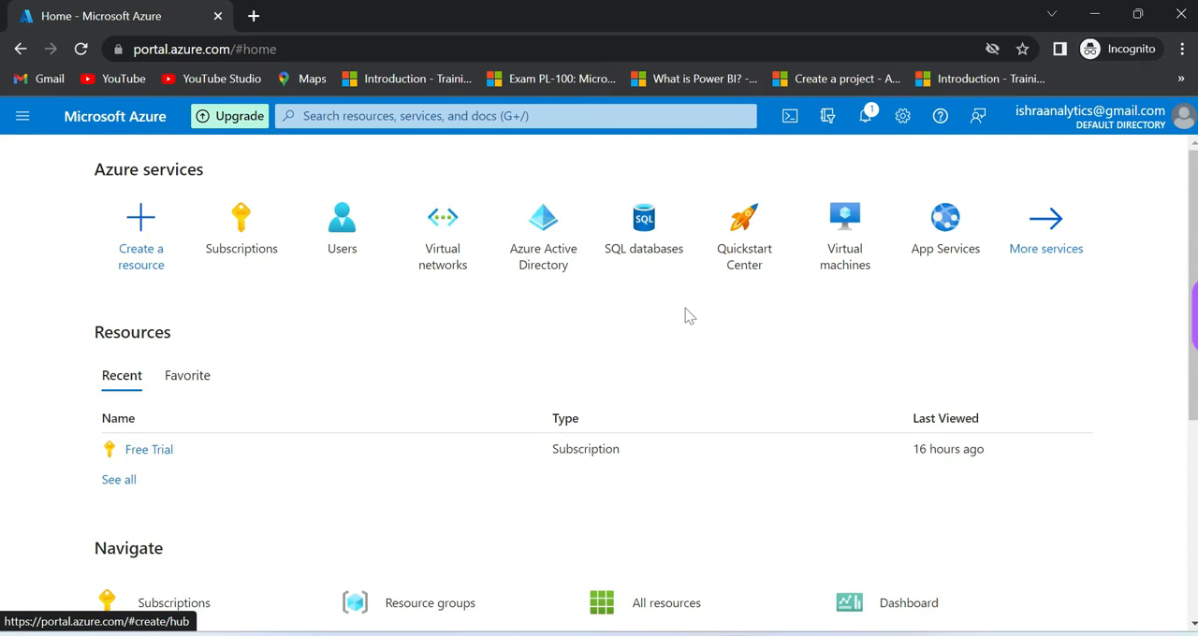
pyautogui.moveTo(1022, 183)
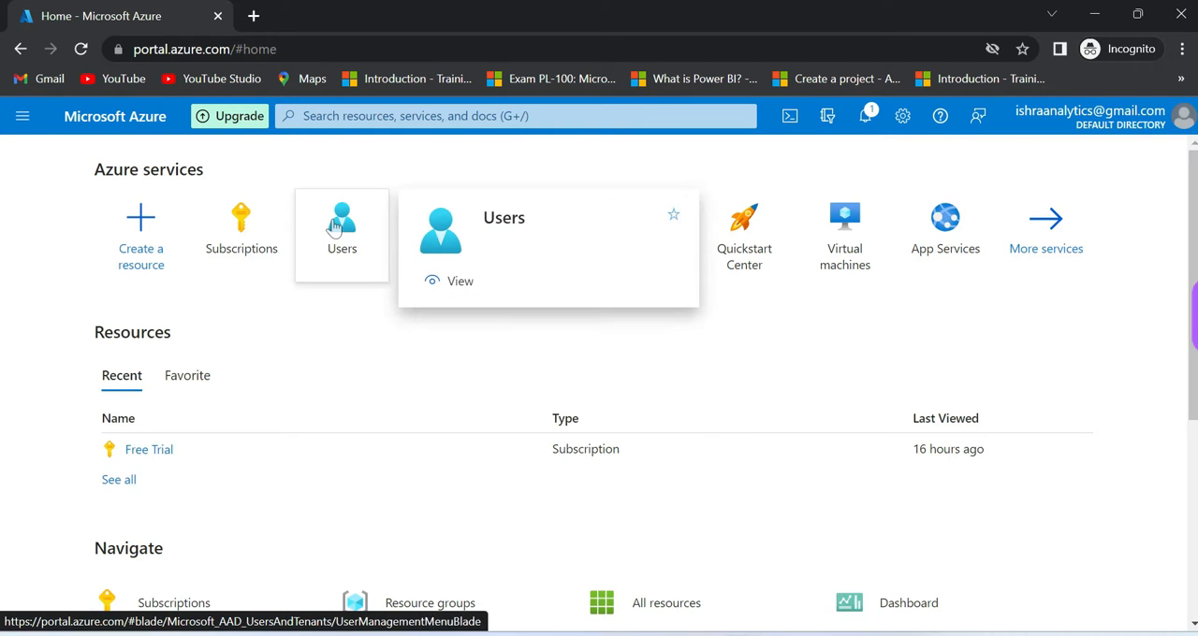
pyautogui.moveTo(1108, 308)
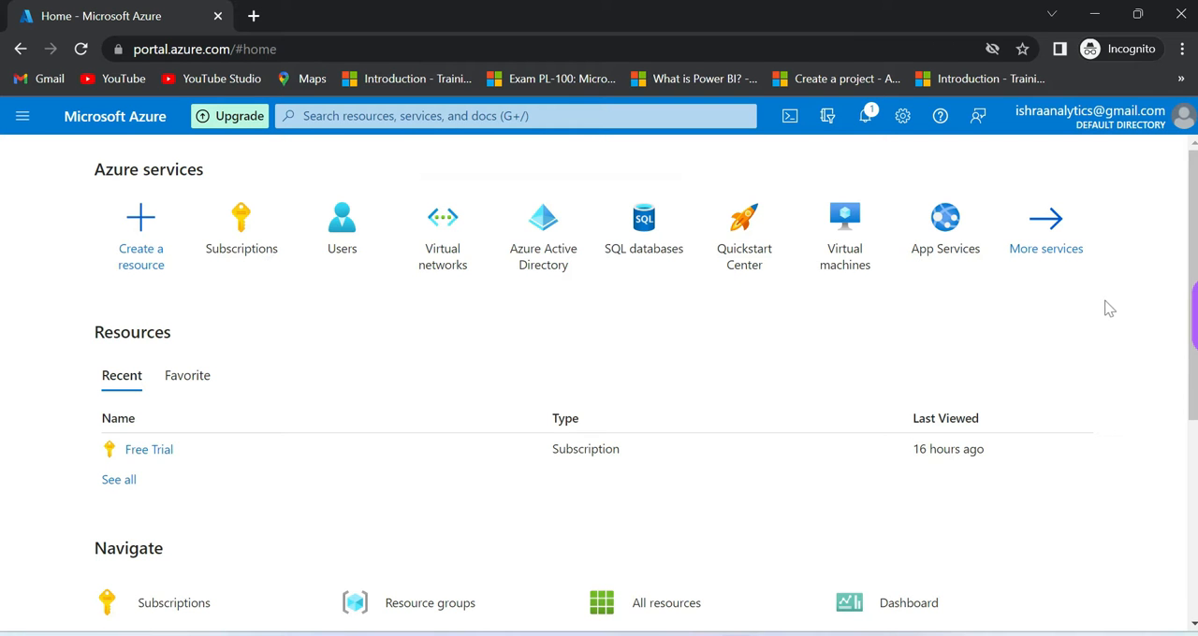
# Return to the portal home page listing Azure services and the Free Trial subscription.
pyautogui.scroll(-3)
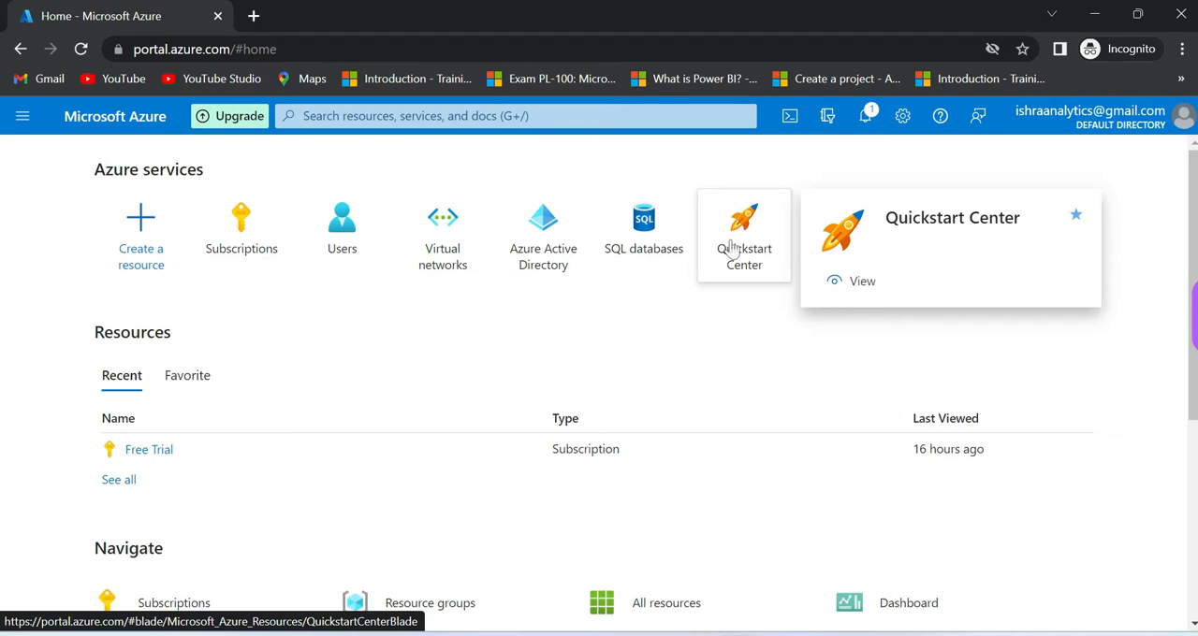
pyautogui.moveTo(309, 140)
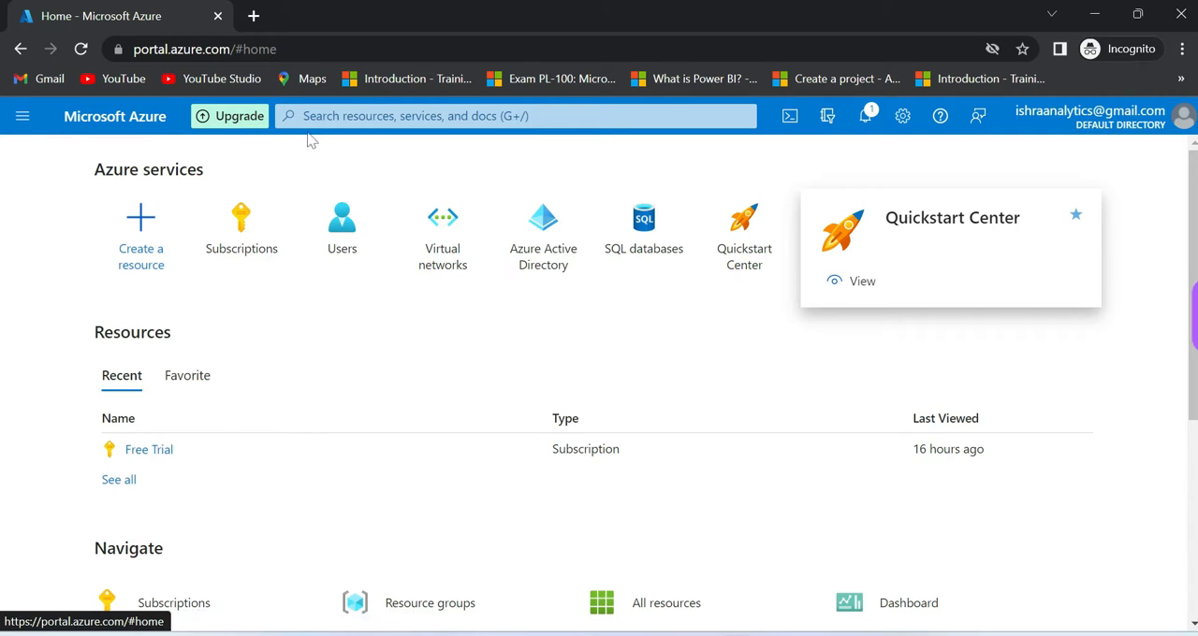